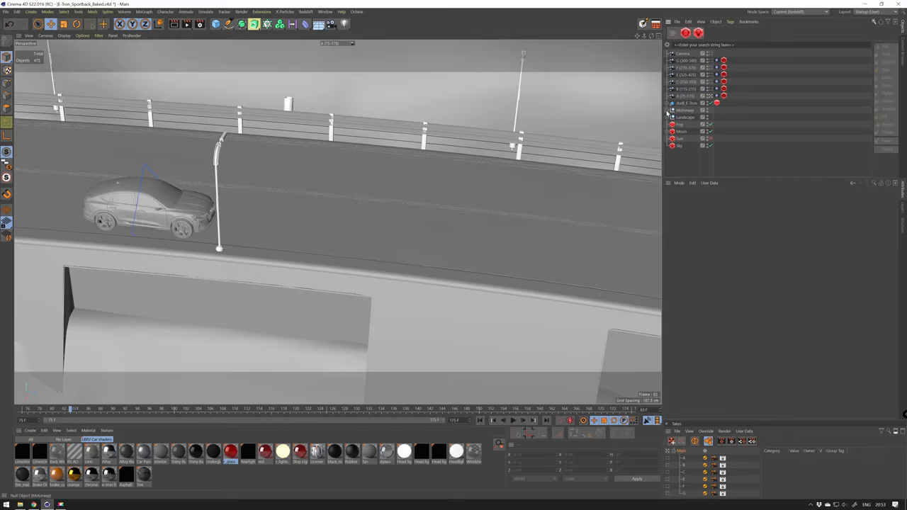
- Unfold a group's children in the Object Manager and fold them back
left_click(668, 116)
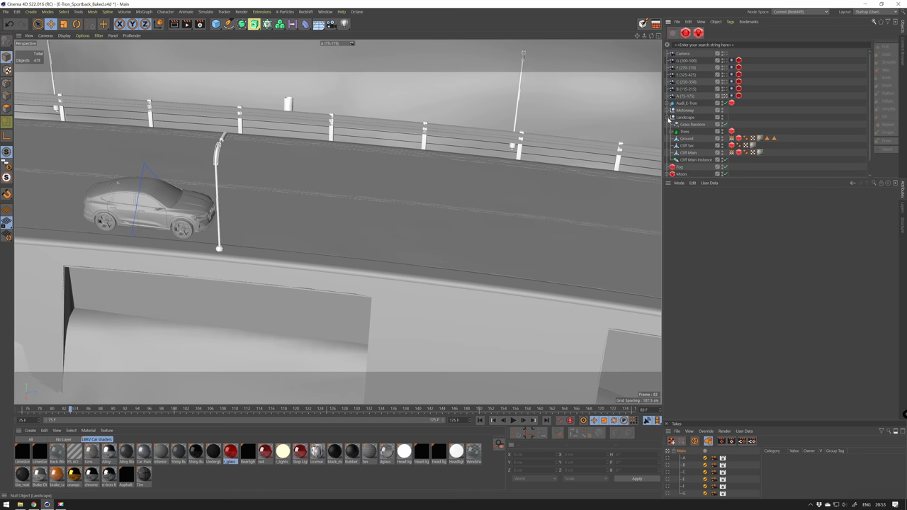
left_click(672, 111)
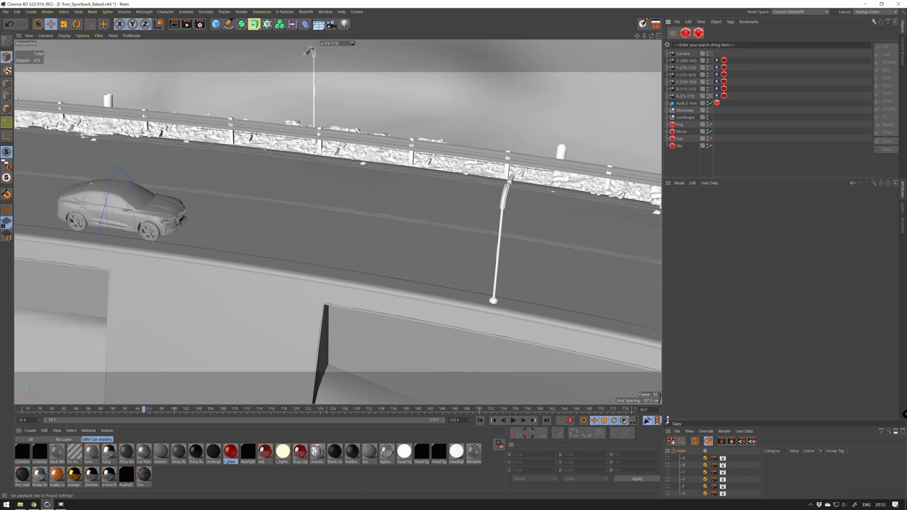
- Play the bridge animation repeatedly so the camera travels along the curving road
left_click(646, 419)
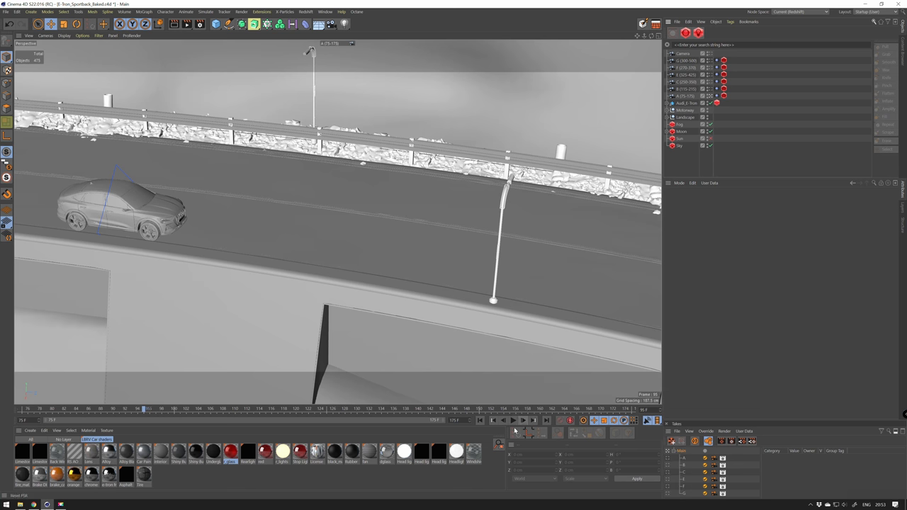
left_click(513, 419)
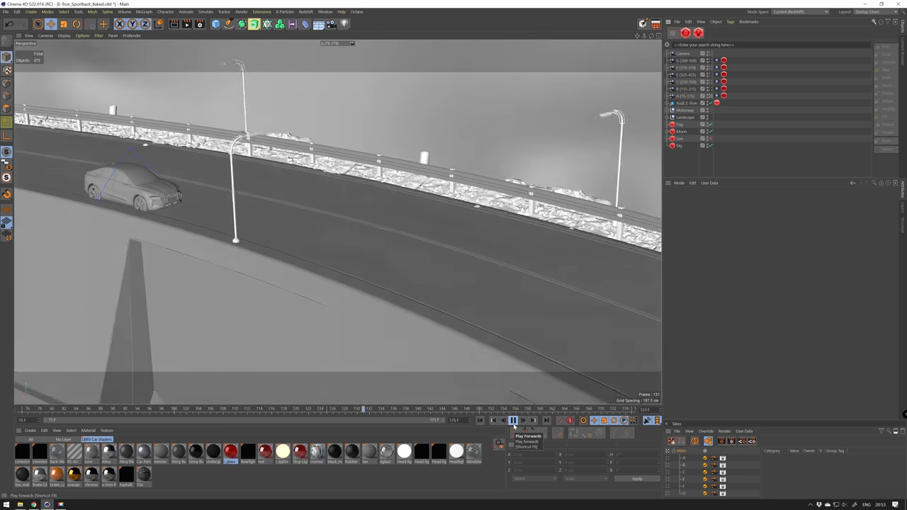
left_click(513, 420)
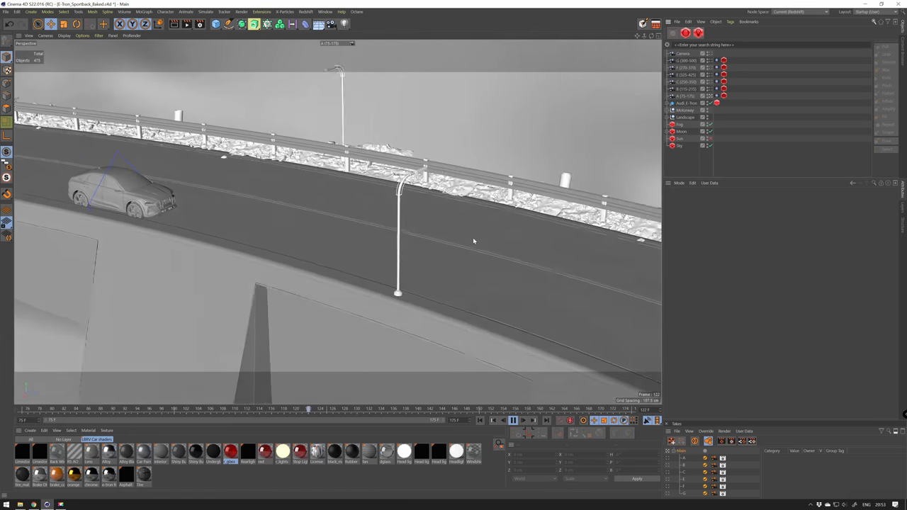
left_click(513, 420)
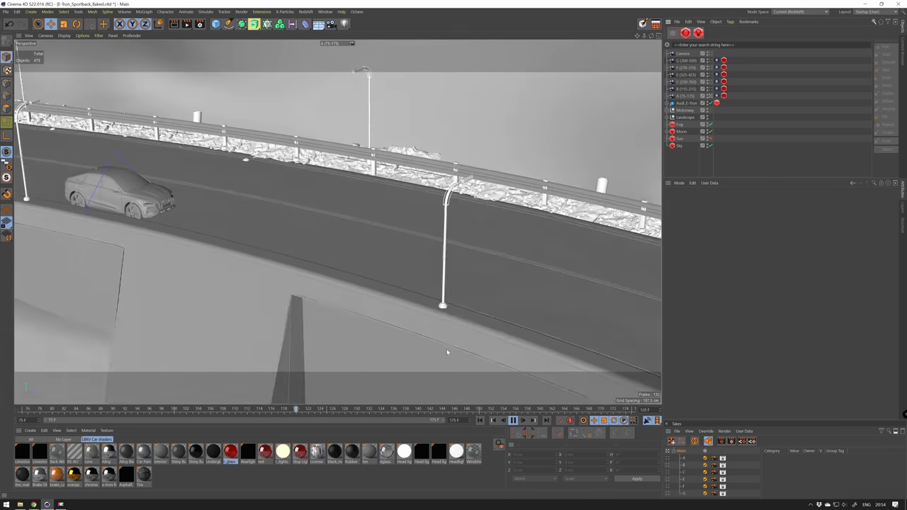
left_click(513, 420)
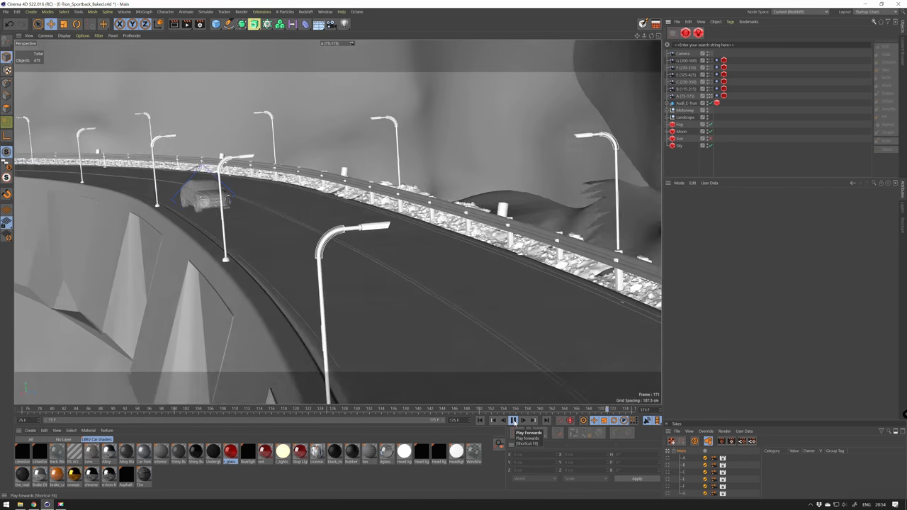
left_click(513, 420)
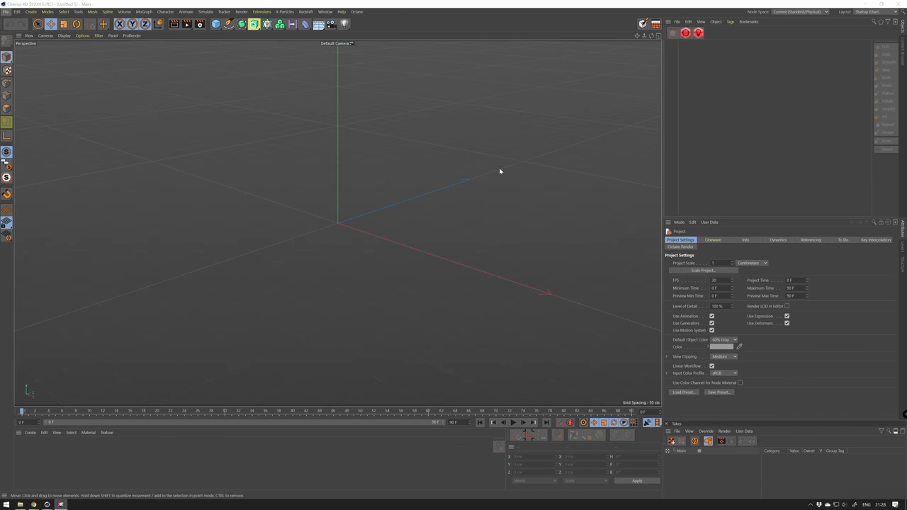
mouse_move(418, 190)
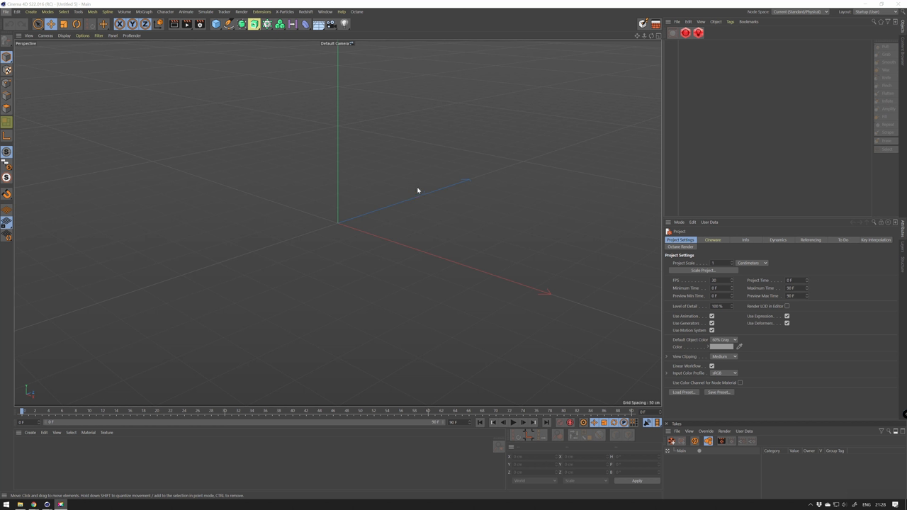
mouse_move(418, 189)
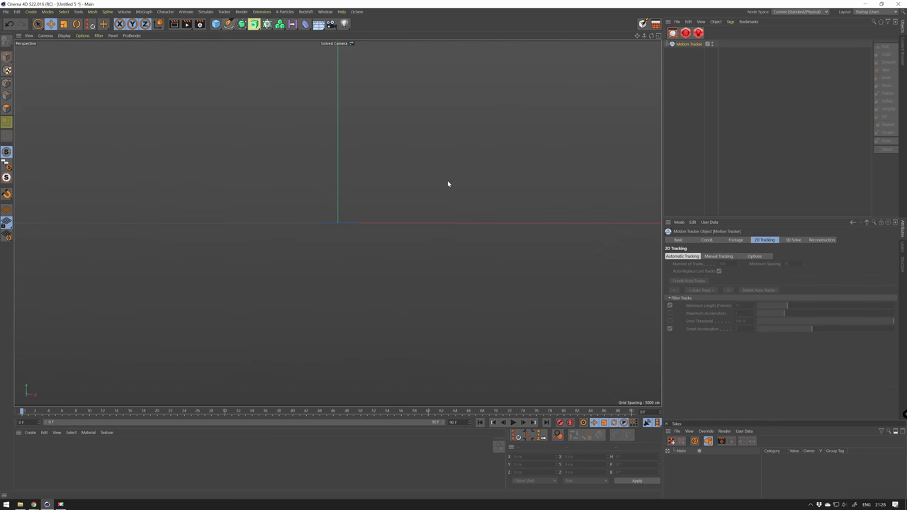
- Show the Motion Tracker's Footage settings and browse for a footage file
left_click(735, 239)
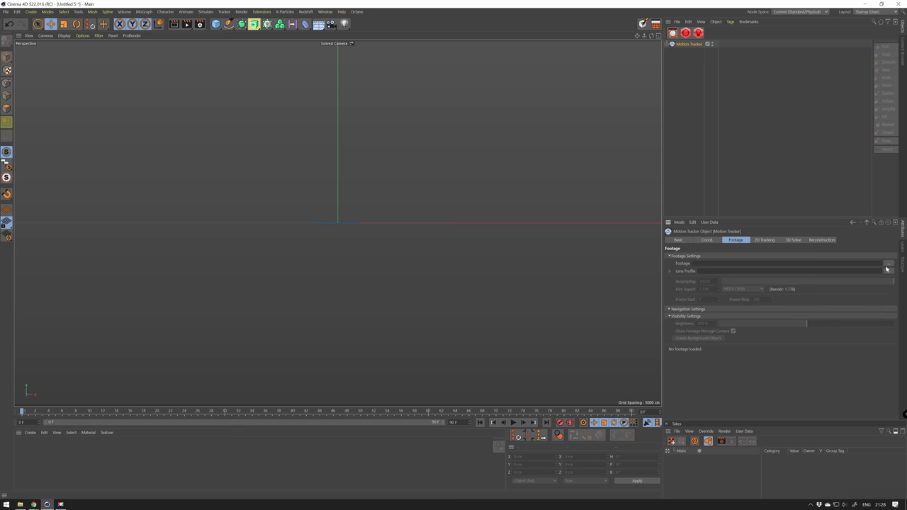
left_click(887, 262)
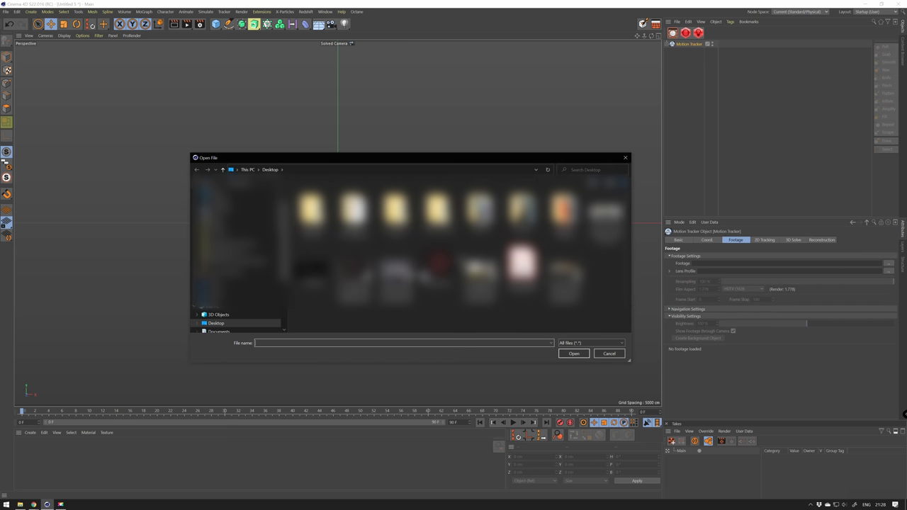
- Load the aerial road footage, create auto tracks and track them through the clip
left_click(574, 354)
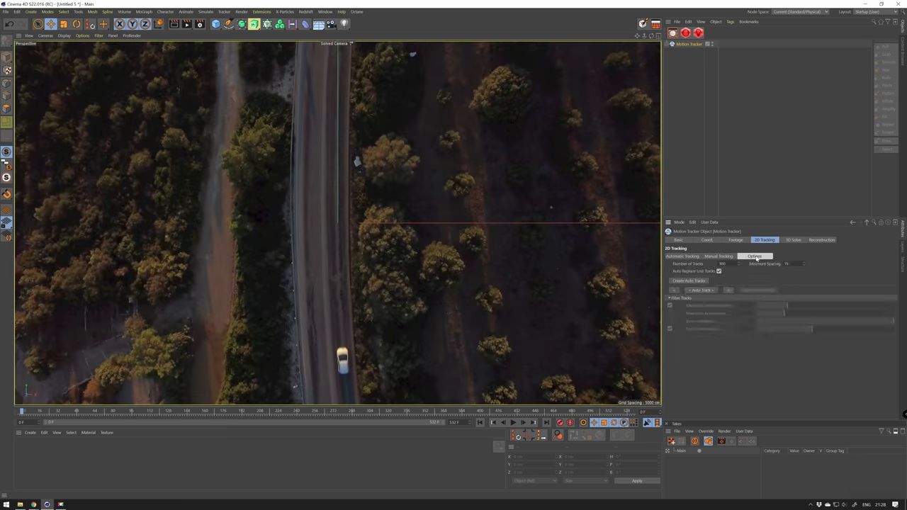
left_click(689, 281)
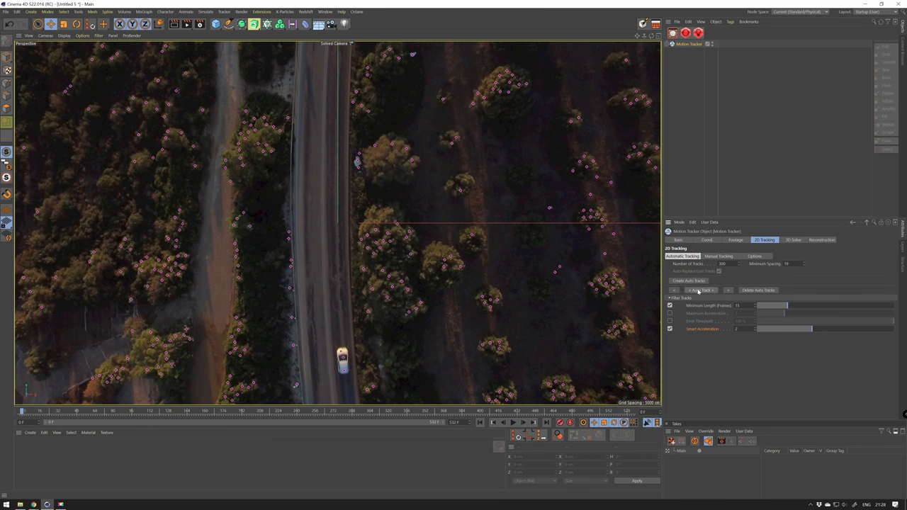
left_click(700, 289)
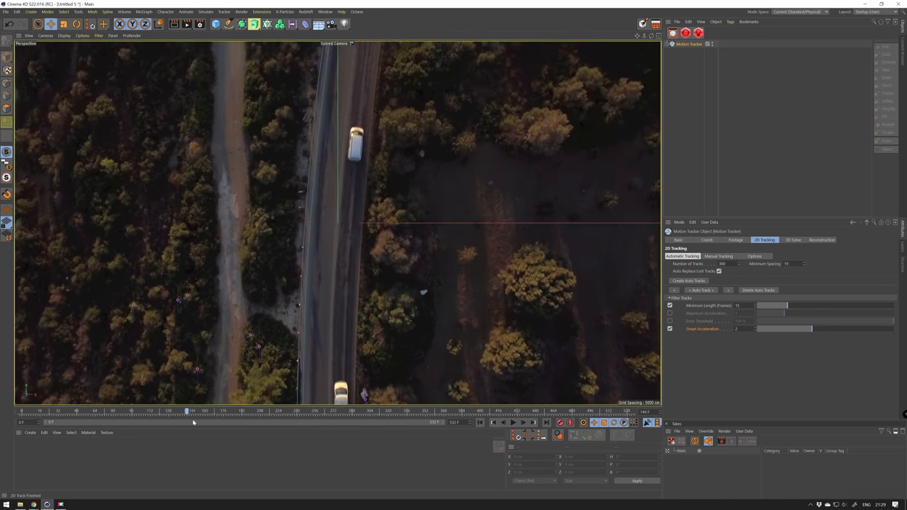
- Scrub through the footage to review the feature tracks across the trees
left_click_drag(187, 410, 362, 411)
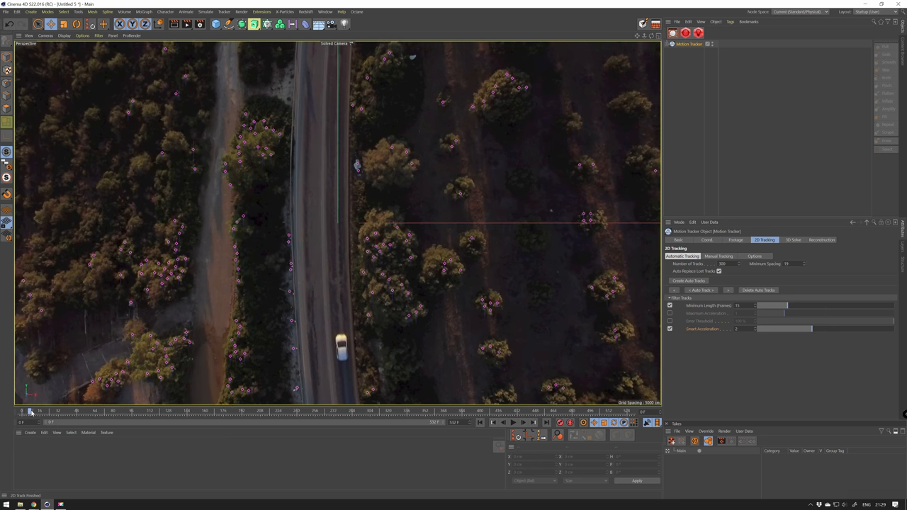
left_click_drag(32, 411, 153, 411)
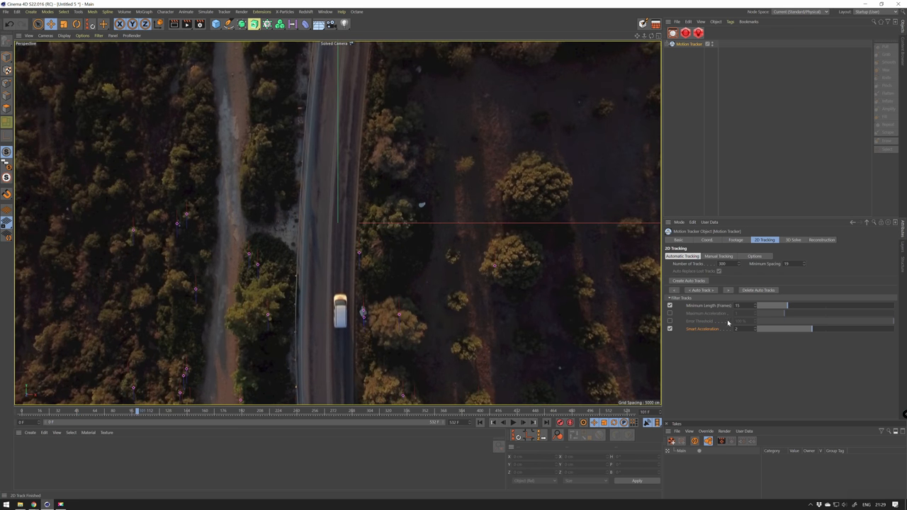
left_click_drag(133, 411, 168, 411)
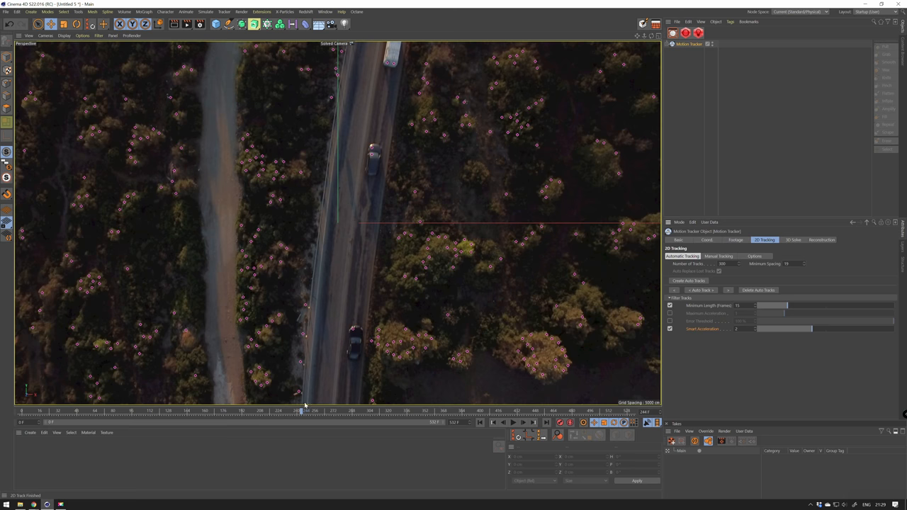
- Show the 3D Solve settings and inspect the solved tracking points in the viewport
left_click(794, 239)
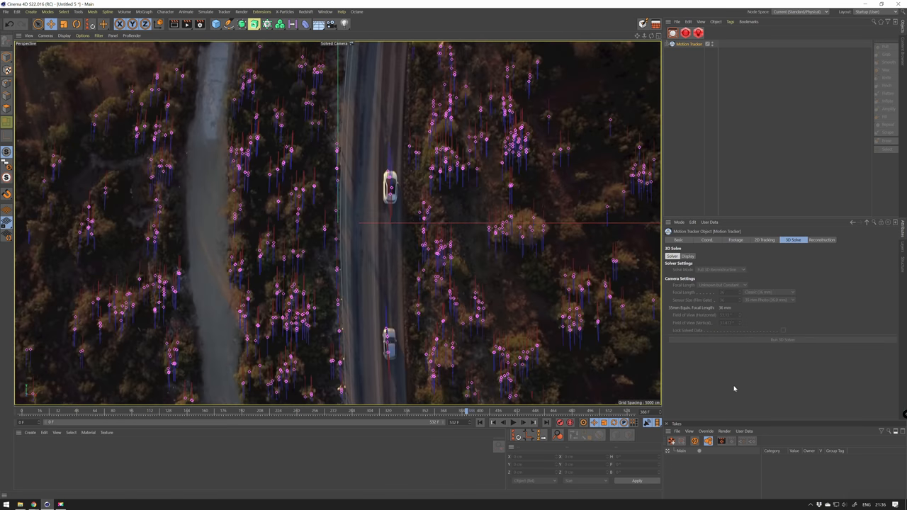
mouse_move(760, 343)
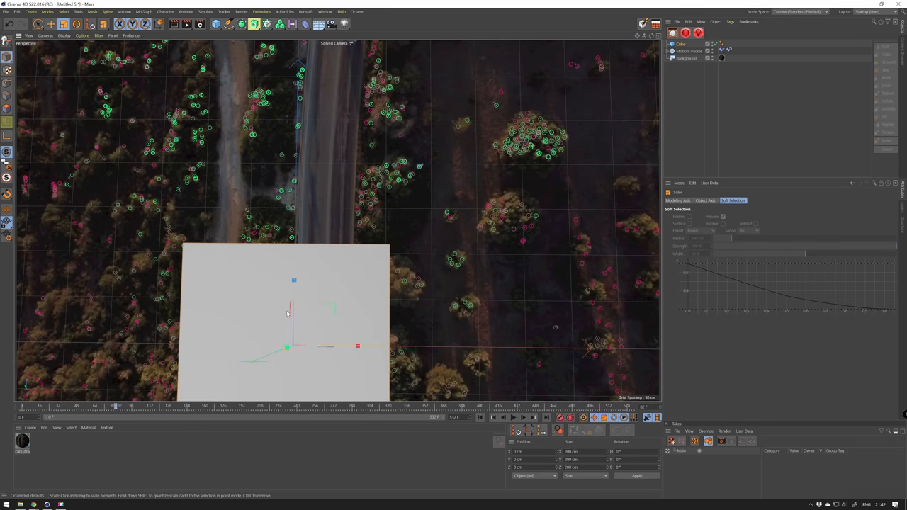
left_click_drag(286, 312, 173, 227)
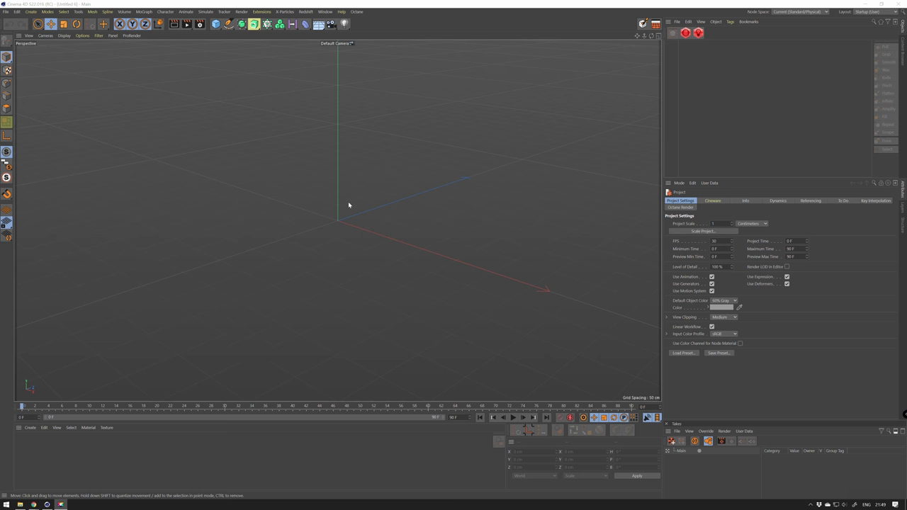
mouse_move(209, 98)
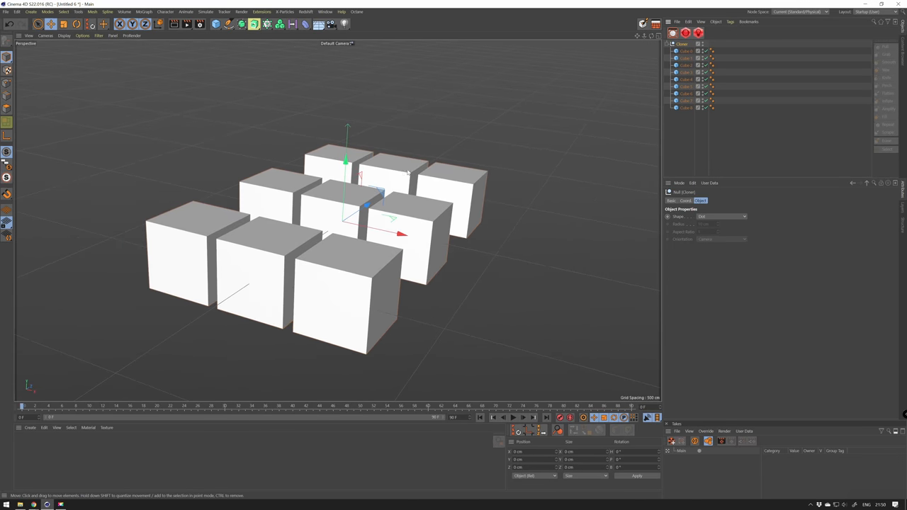
- Bring up the Object Manager context menu for the cube objects
right_click(684, 44)
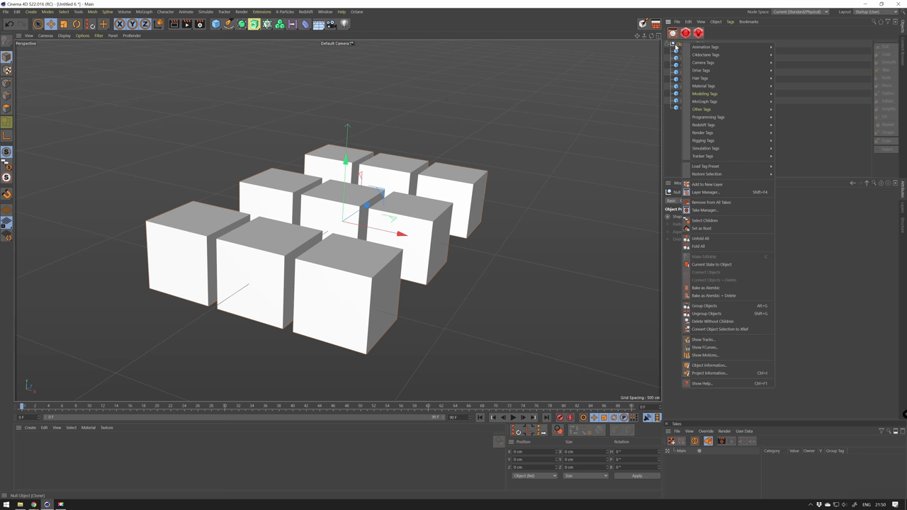
mouse_move(711, 265)
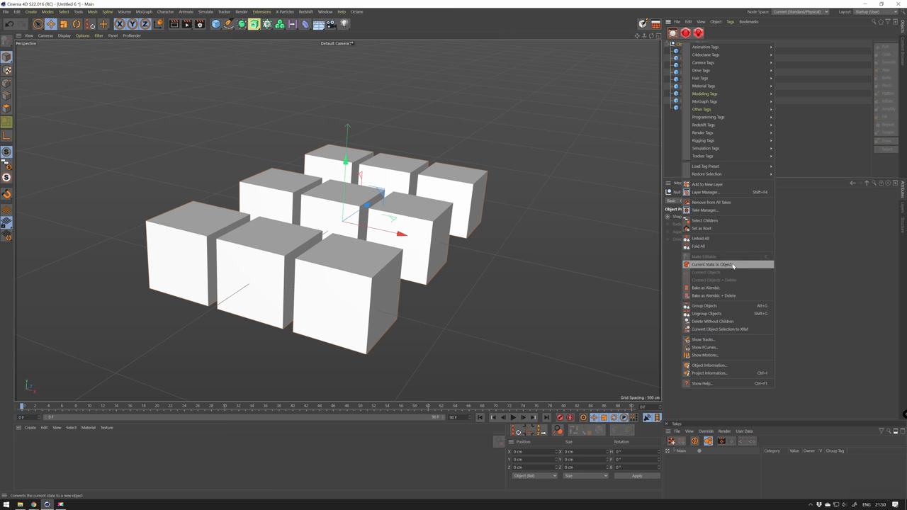
mouse_move(702, 221)
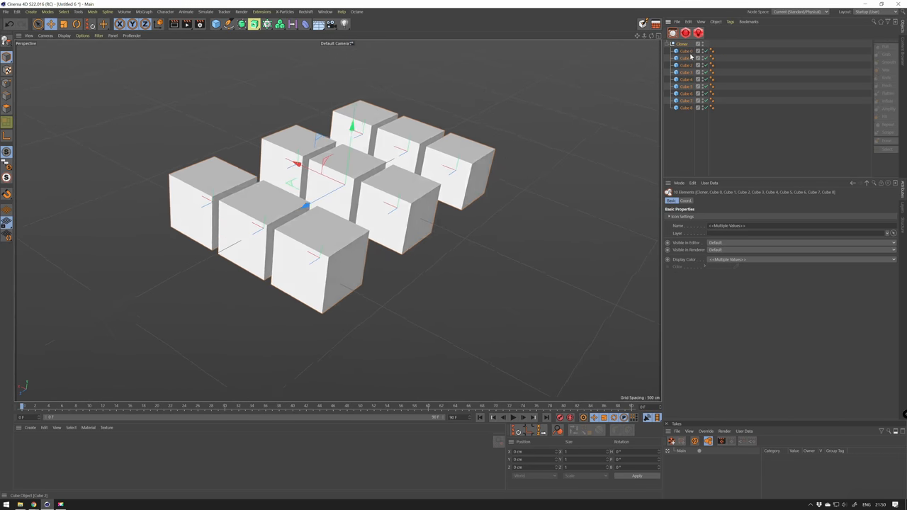
- Show a single cube's animation curve in the timeline and bring up the View options
right_click(686, 44)
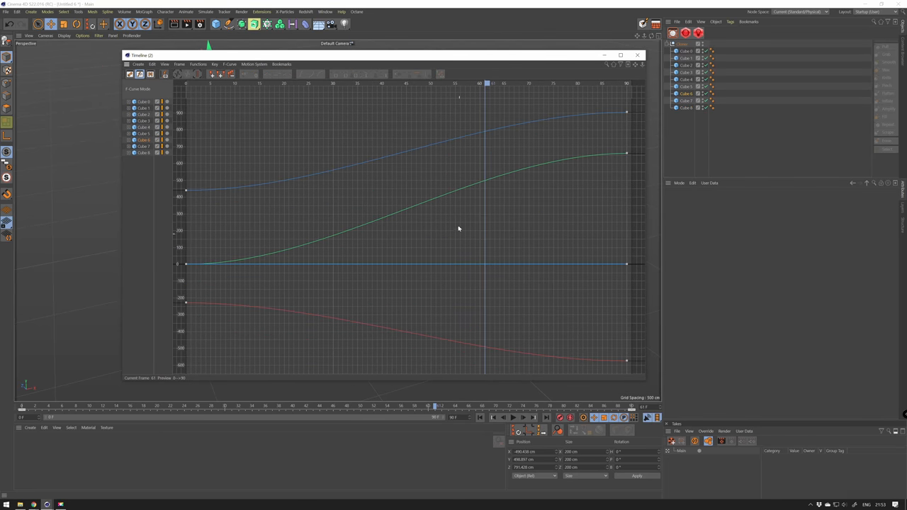
left_click(627, 114)
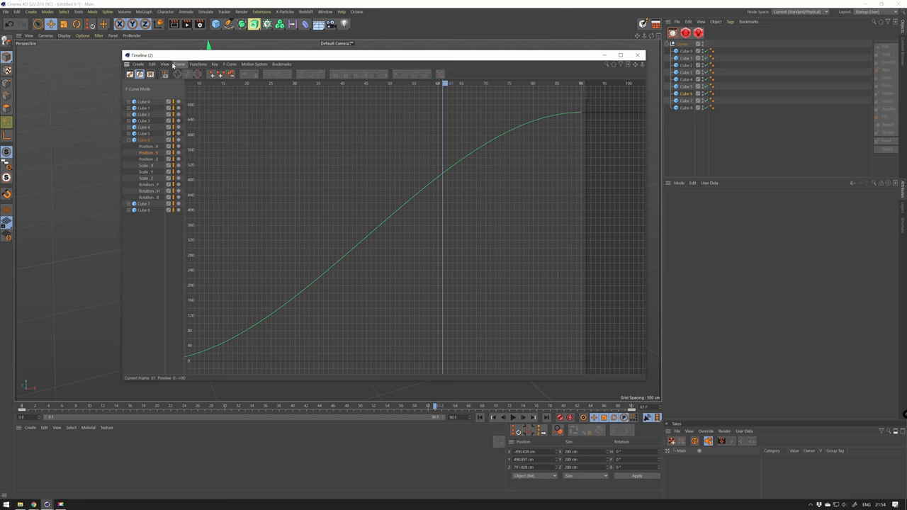
left_click(164, 66)
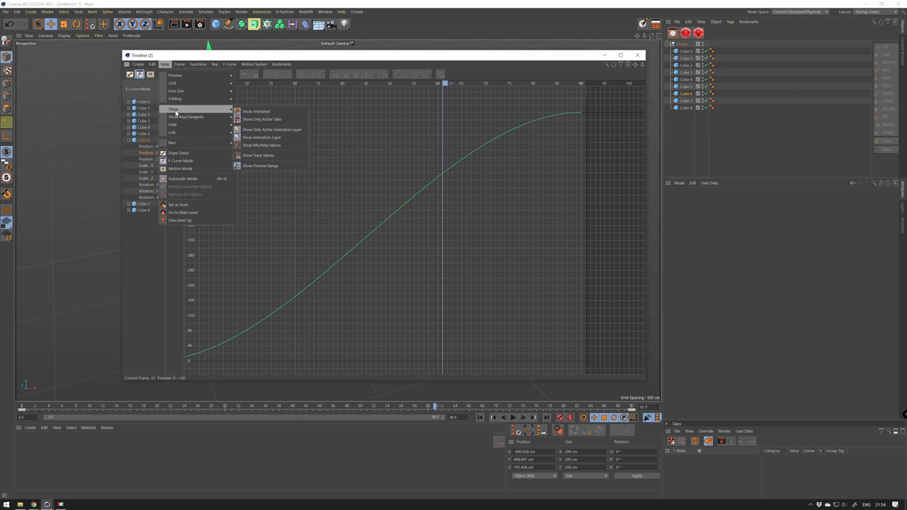
mouse_move(260, 145)
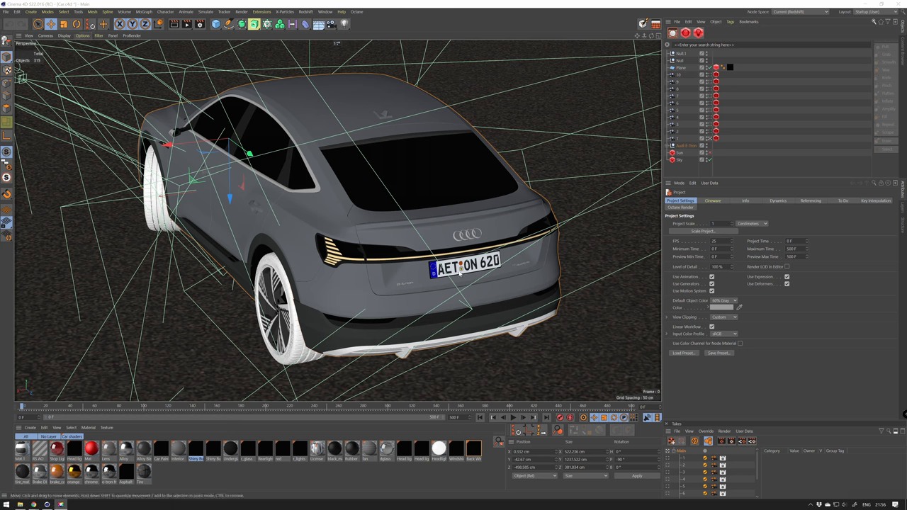
- Inspect the Audi scene and start a fresh empty Untitled project
left_click(99, 35)
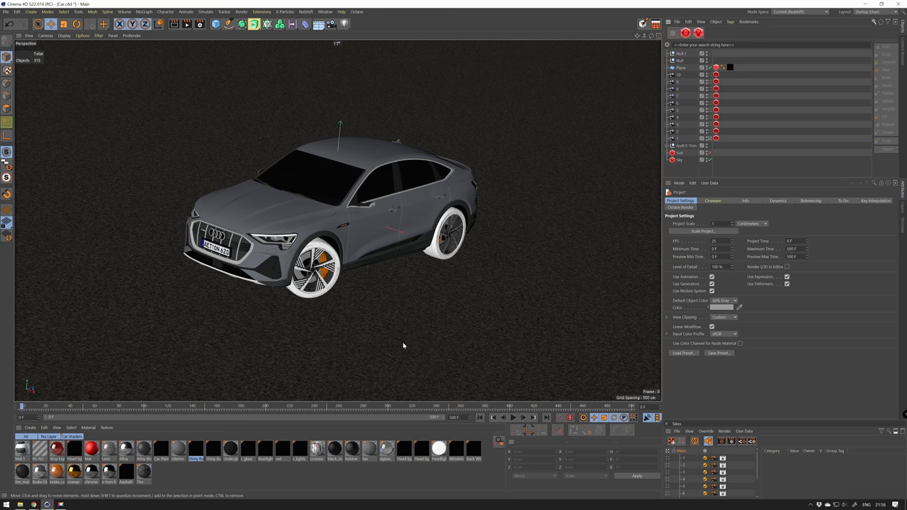
mouse_move(406, 318)
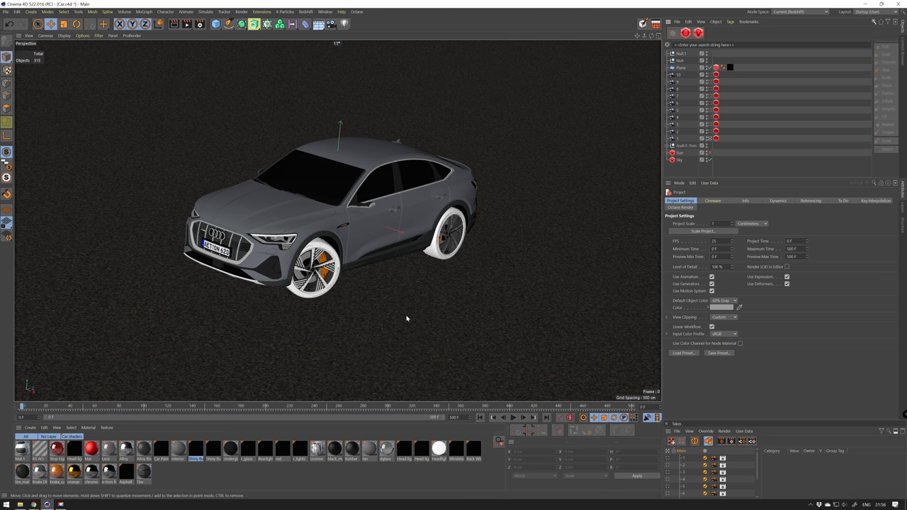
mouse_move(400, 258)
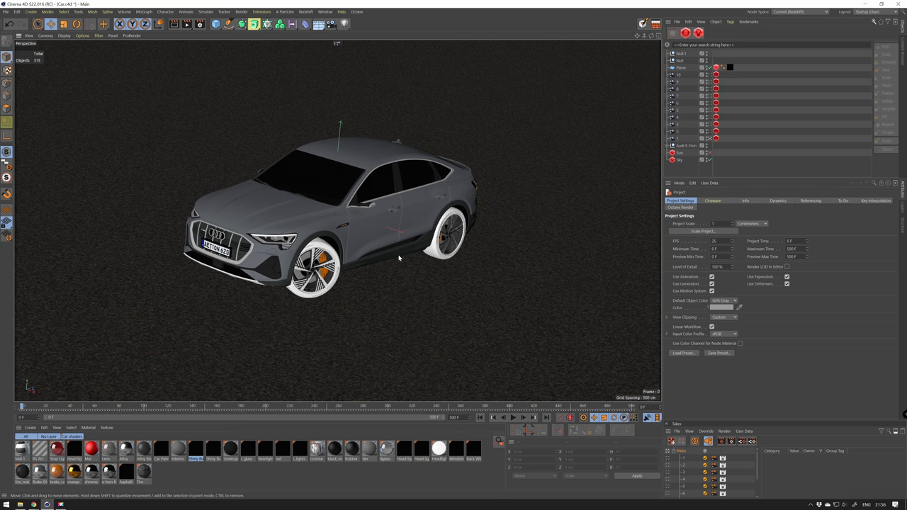
key("n")
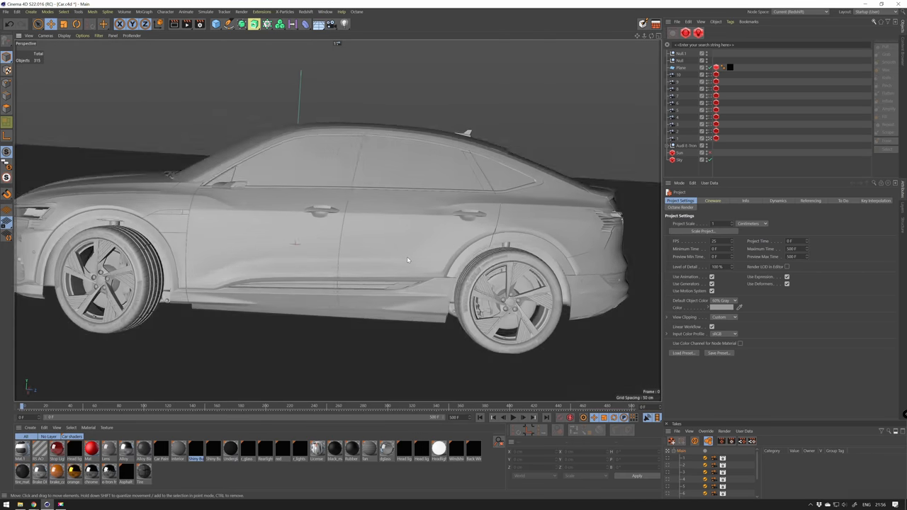
scroll("down", 3)
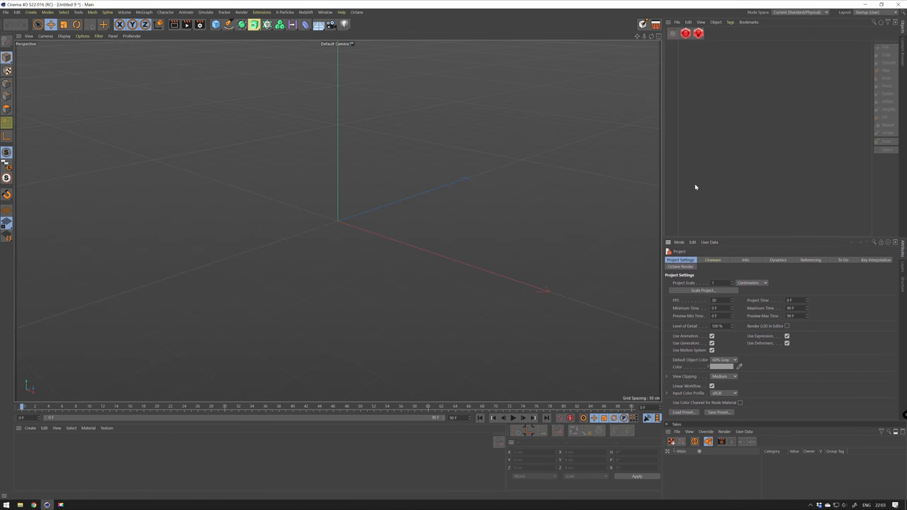
mouse_move(527, 232)
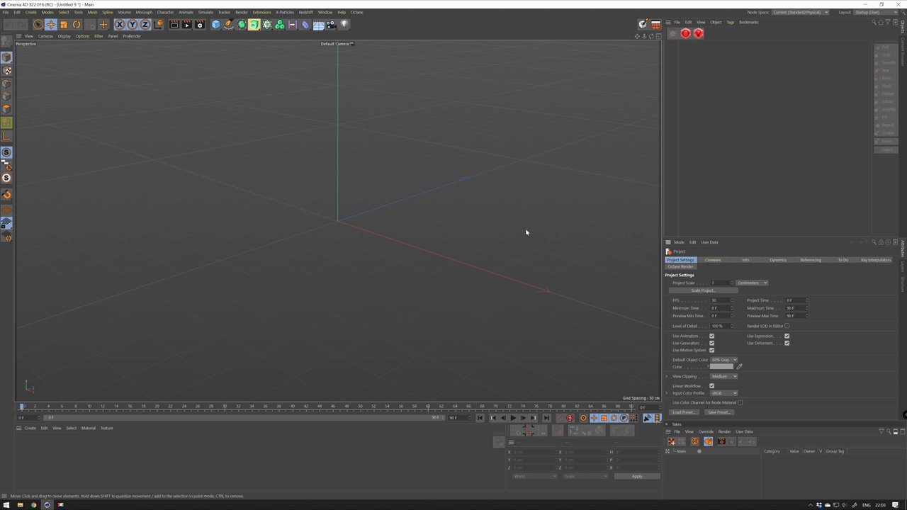
mouse_move(117, 64)
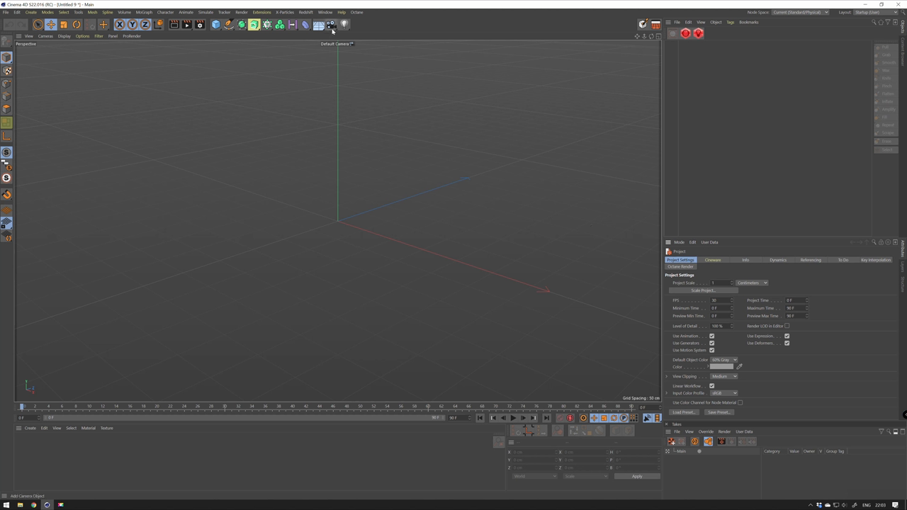
mouse_move(331, 26)
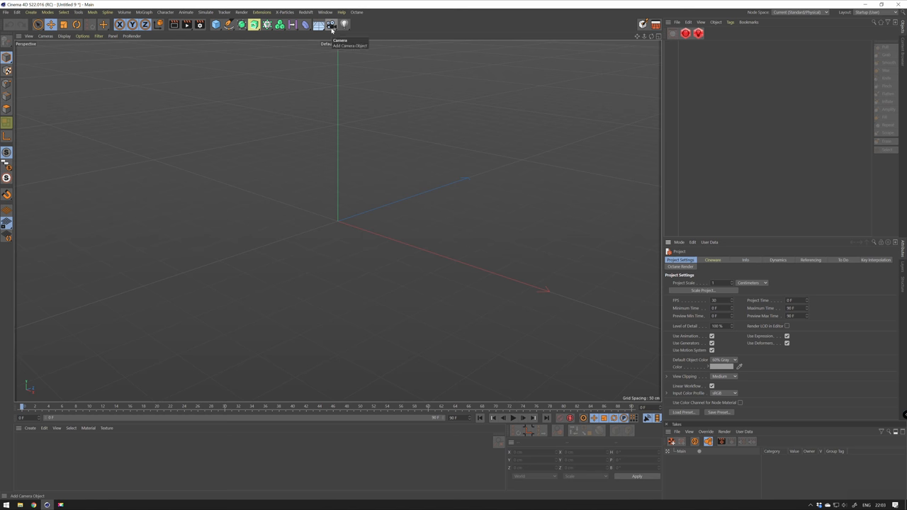
- Add a camera, attach a Camera Calibration tag and show its Image settings
left_click(330, 24)
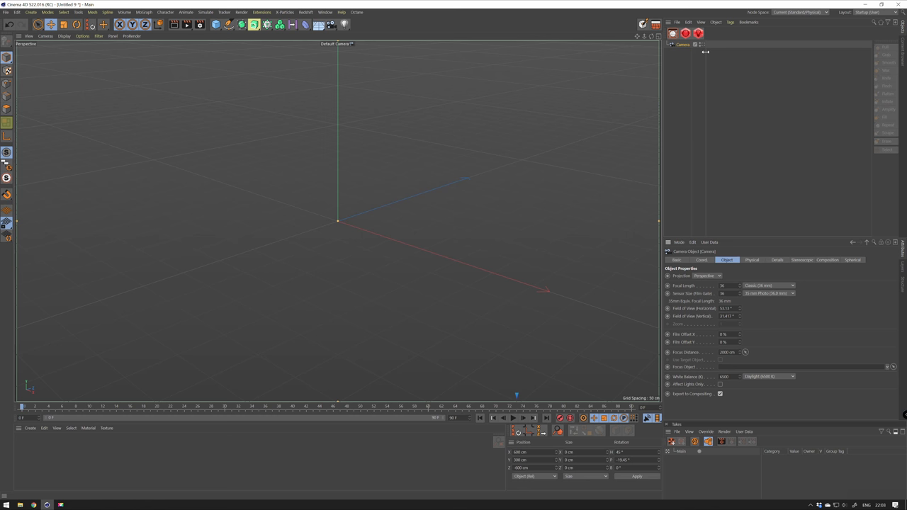
right_click(683, 44)
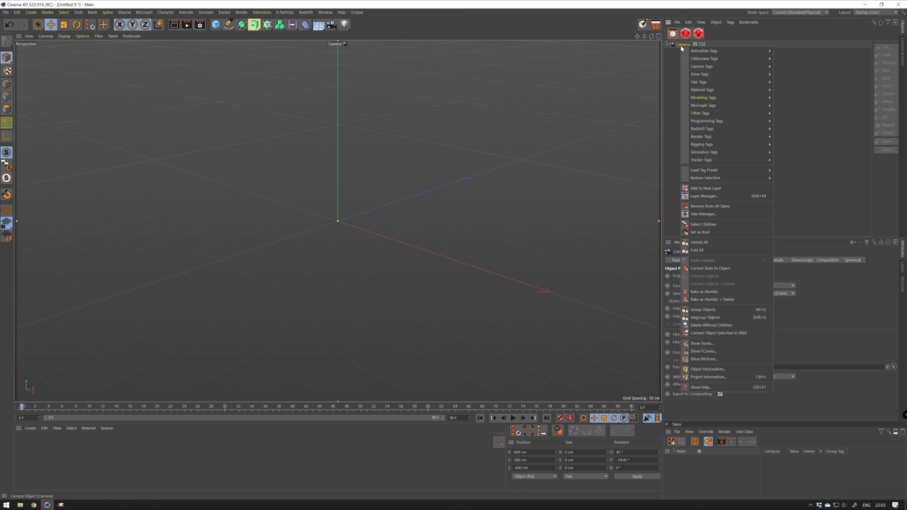
mouse_move(678, 49)
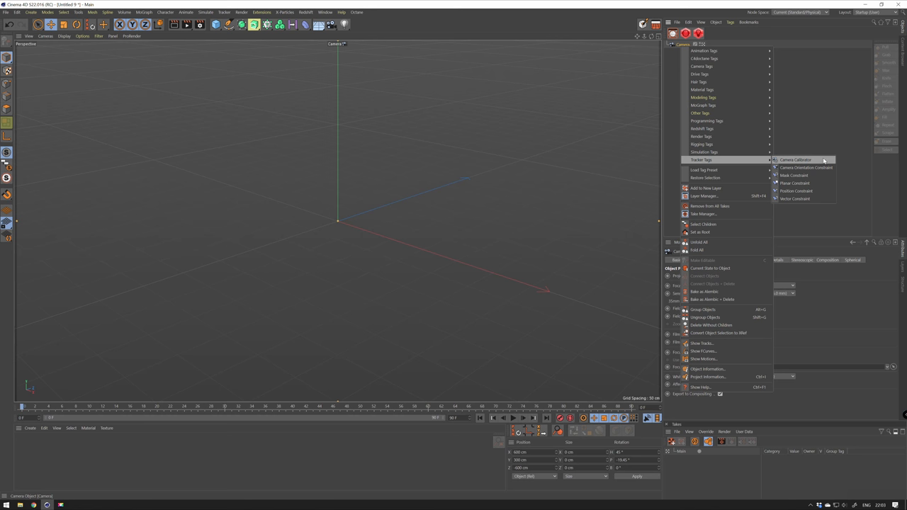
left_click(795, 159)
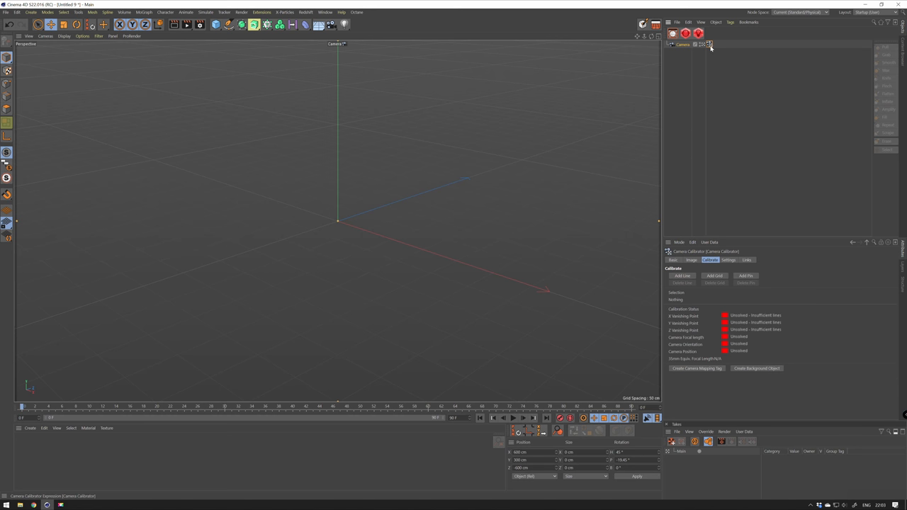
left_click(692, 261)
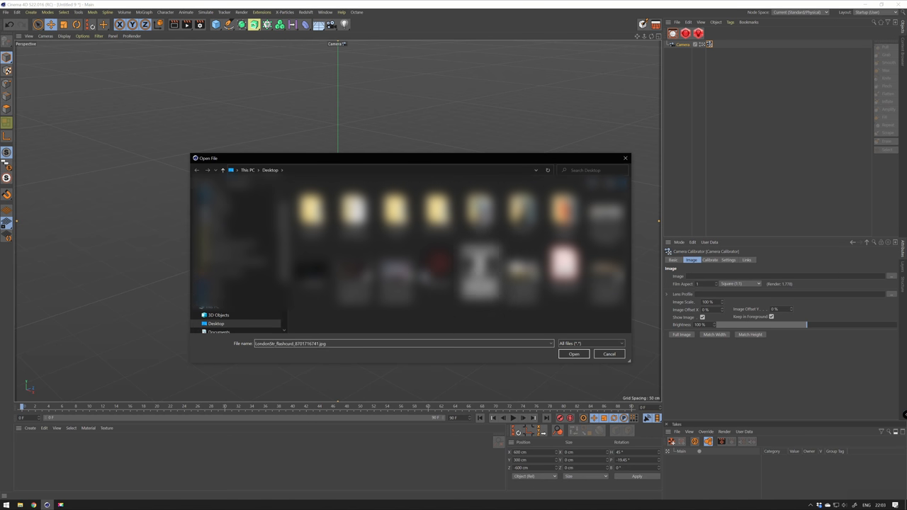
- Load the street photo as calibration image and add perspective guide lines to calibrate
left_click(574, 354)
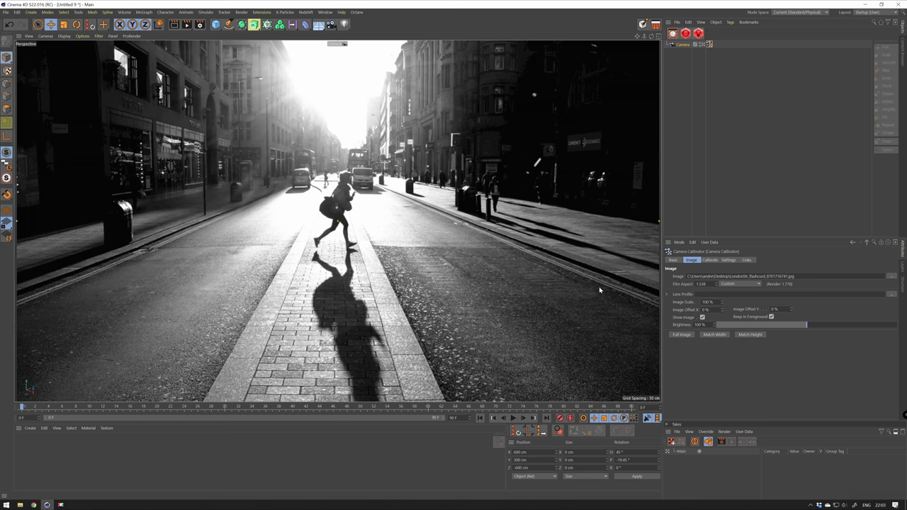
mouse_move(715, 262)
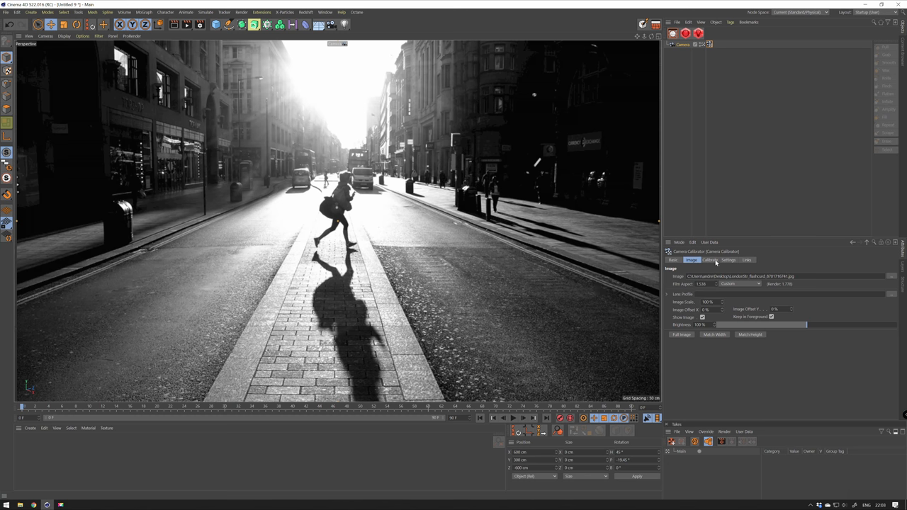
left_click(710, 259)
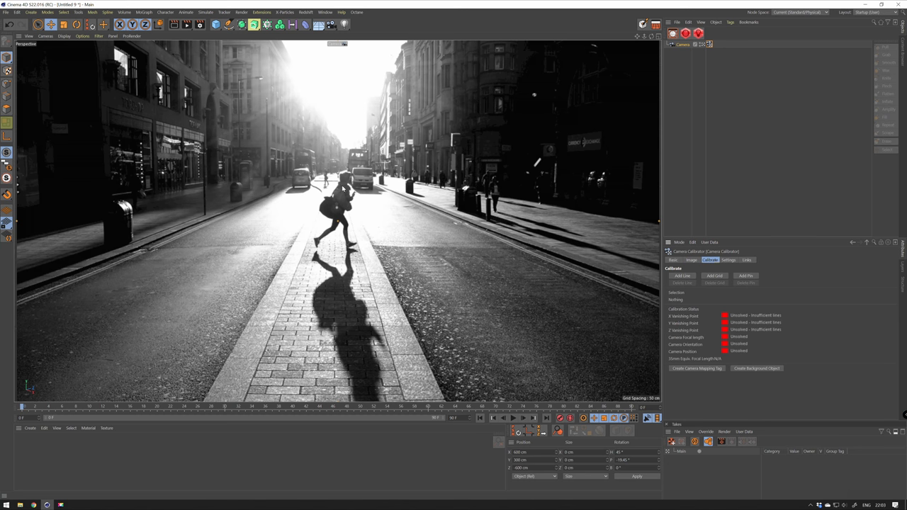
mouse_move(652, 238)
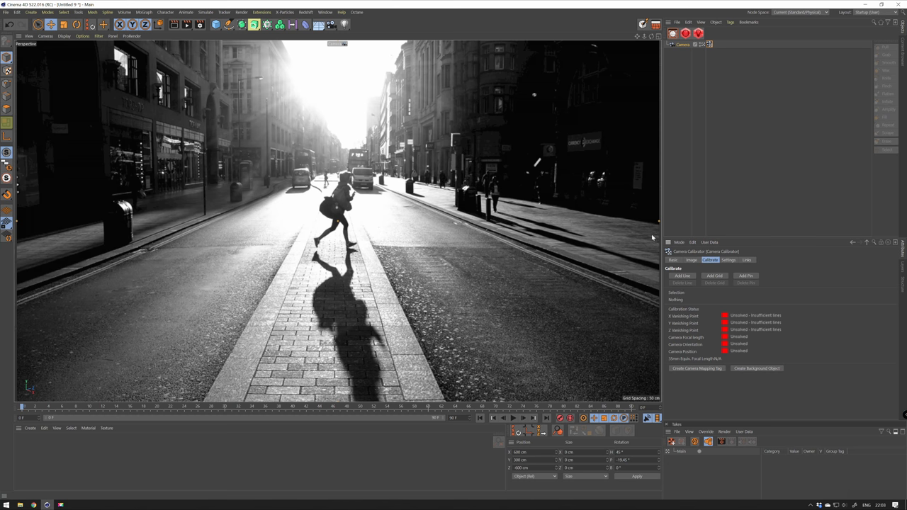
left_click(682, 275)
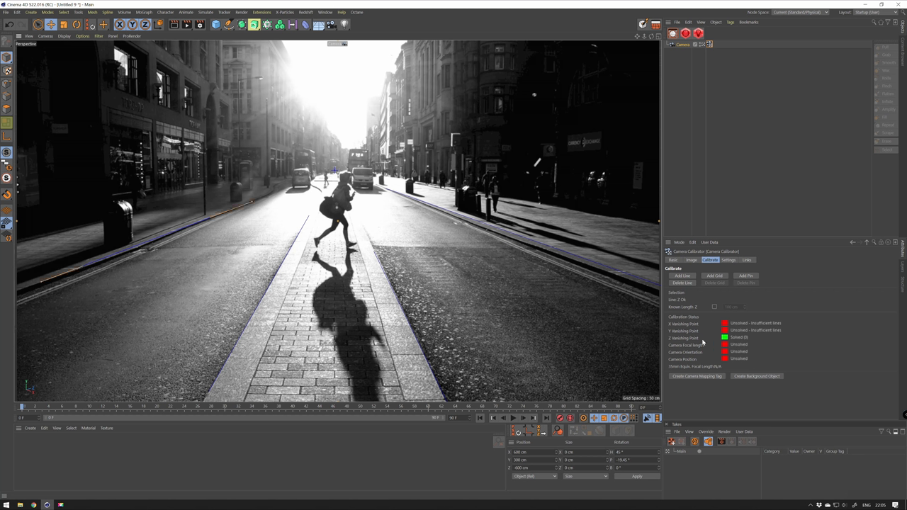
mouse_move(749, 341)
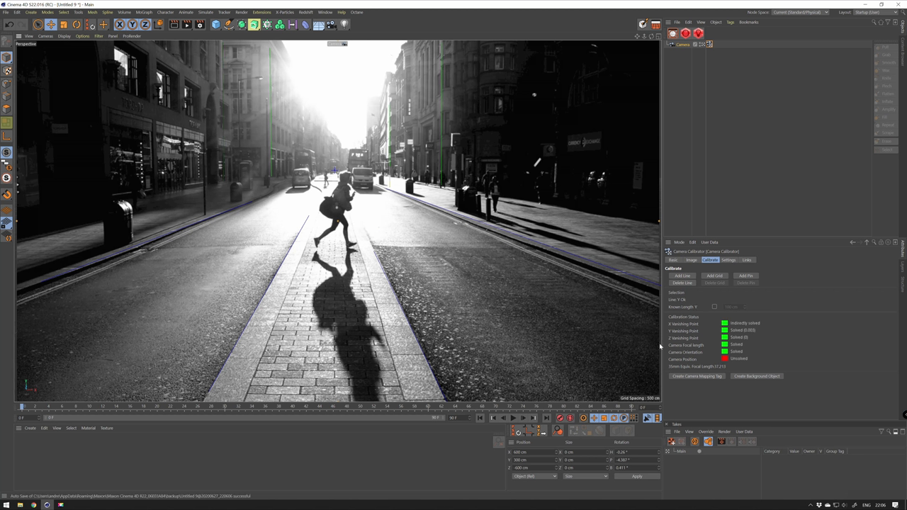
mouse_move(660, 346)
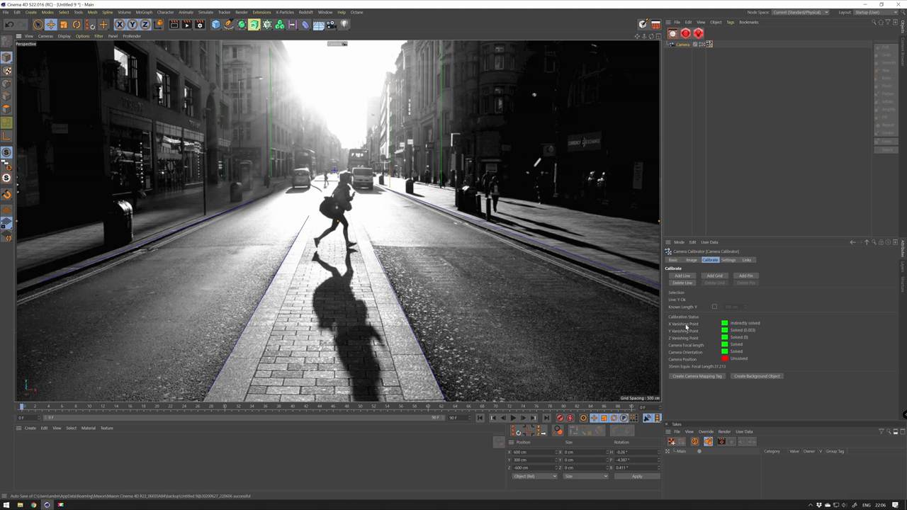
mouse_move(666, 329)
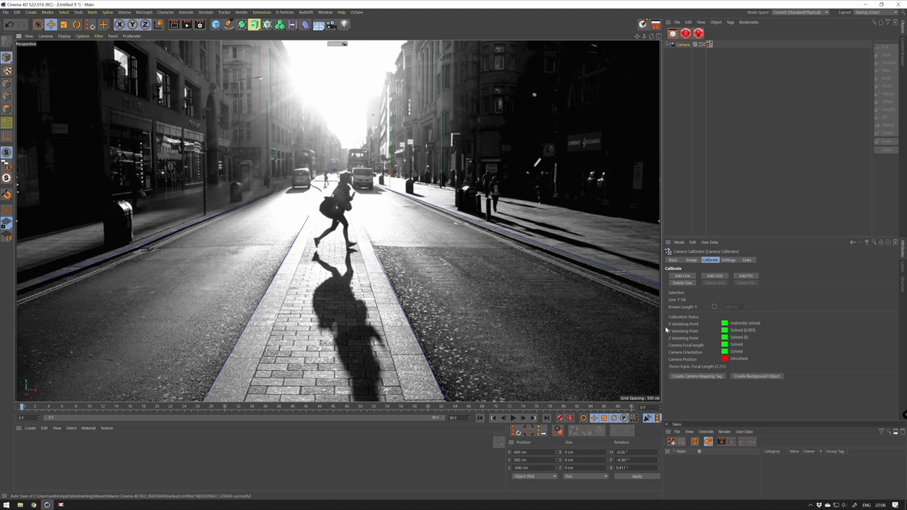
mouse_move(740, 352)
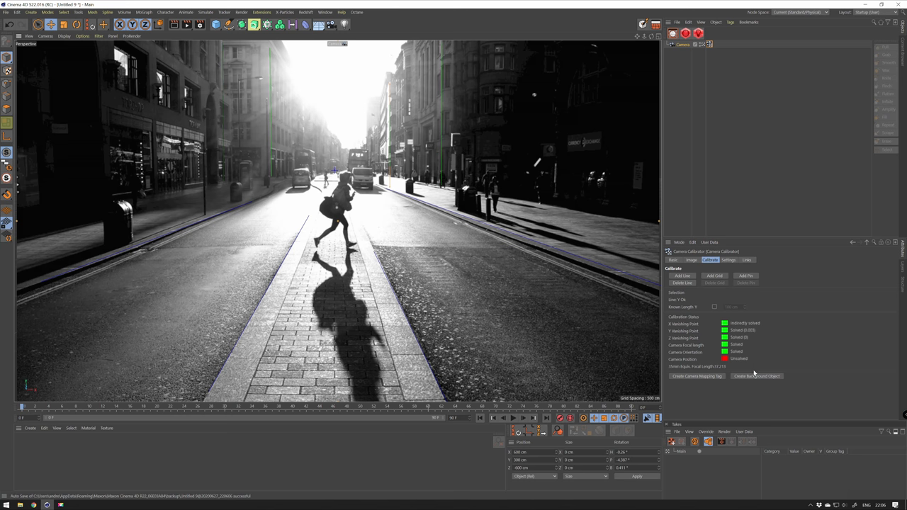
- Create the matching plane and background from the photo, then set a cube on the street ground
left_click(757, 376)
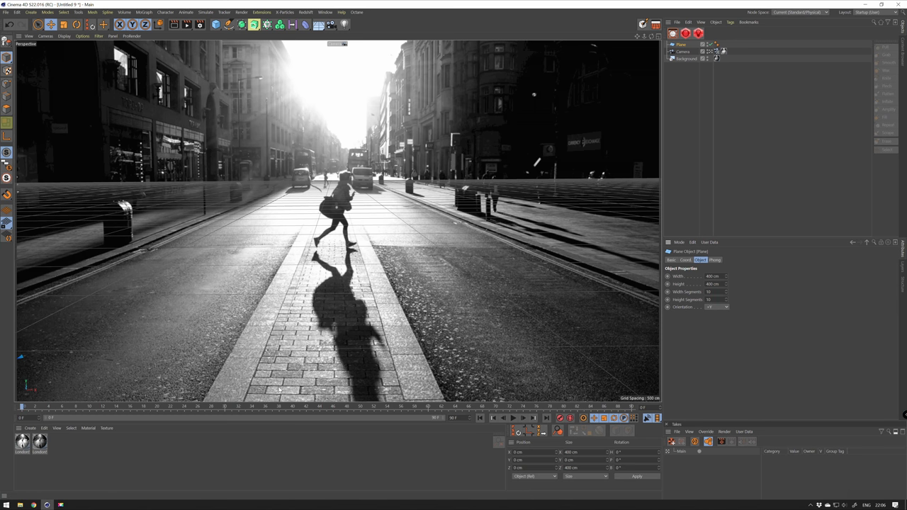
left_click(683, 51)
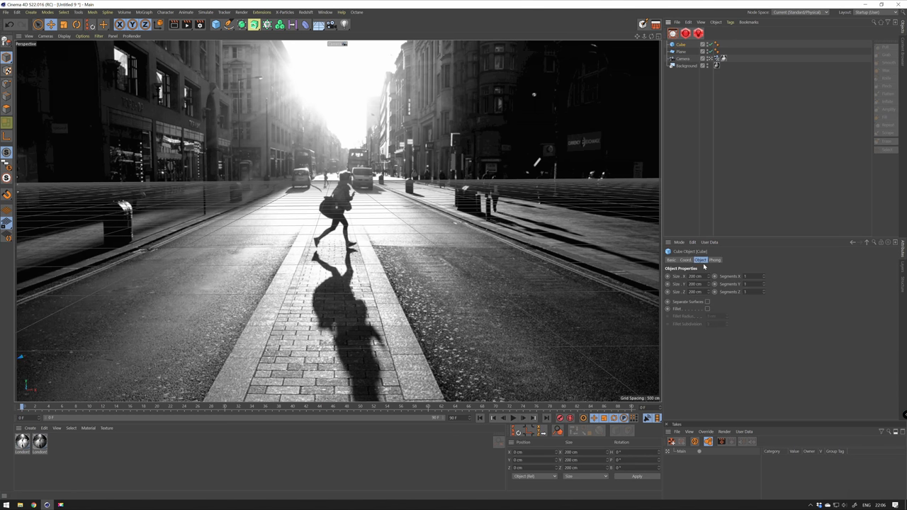
left_click(686, 260)
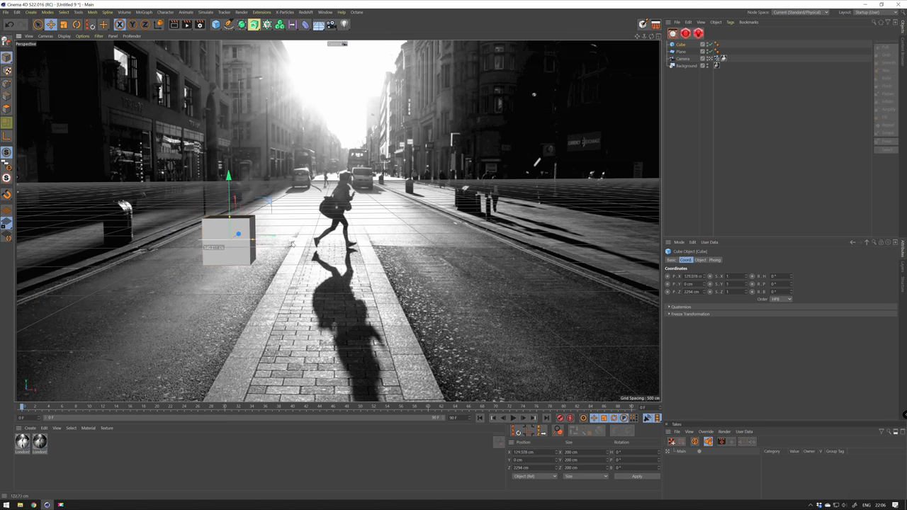
left_click_drag(238, 234, 250, 213)
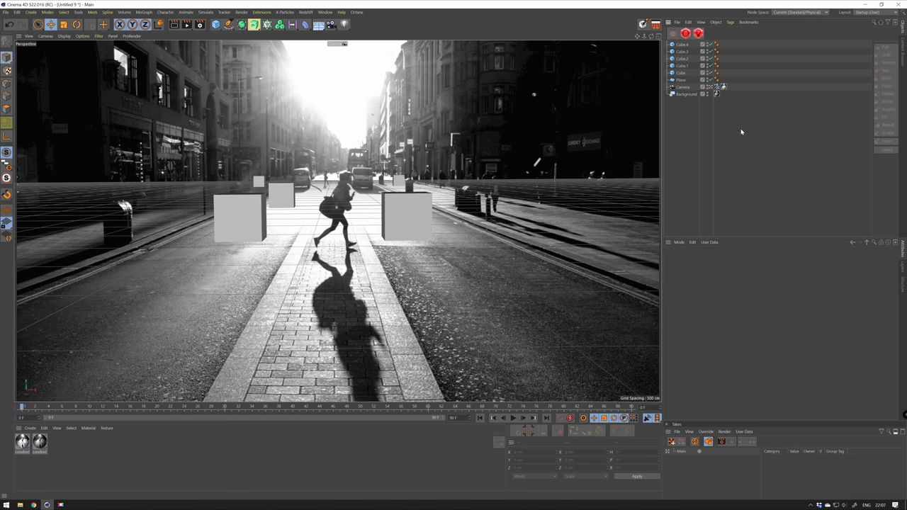
mouse_move(742, 133)
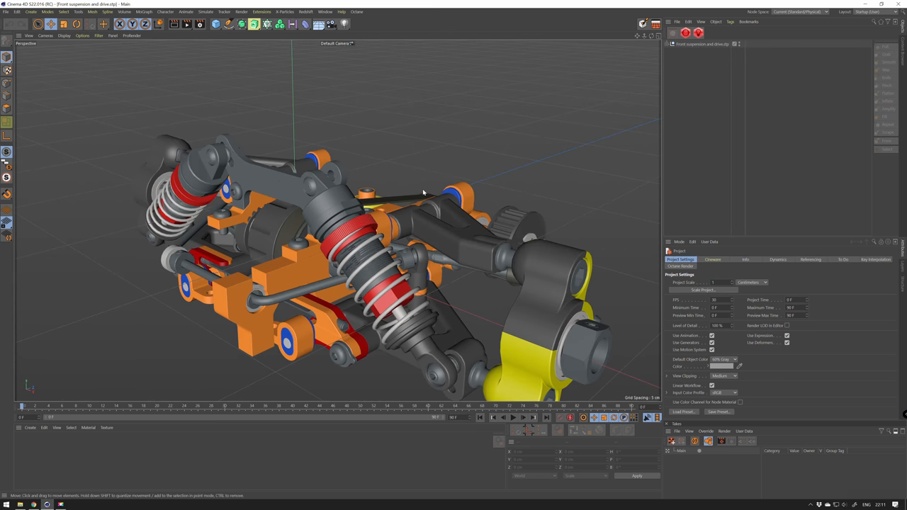
- Expand the suspension hierarchy, select a part and zoom in to examine the assembly
left_click(343, 261)
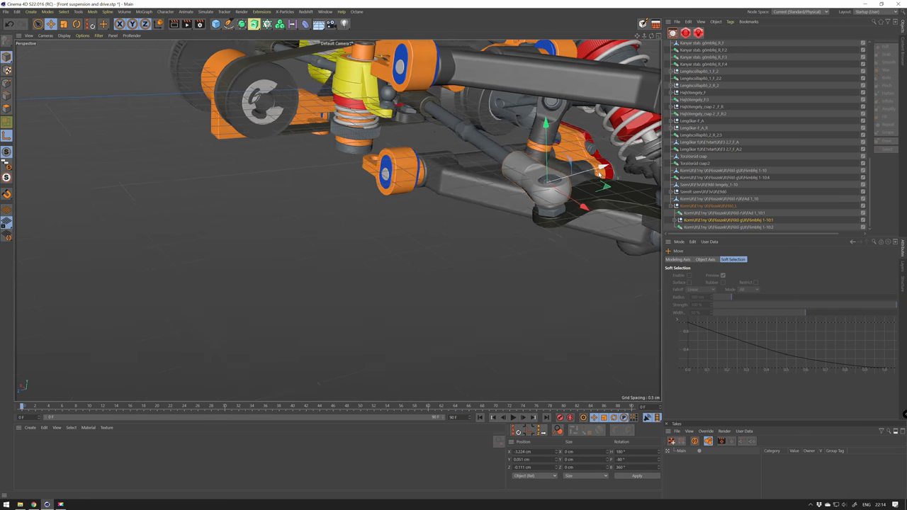
left_click(530, 431)
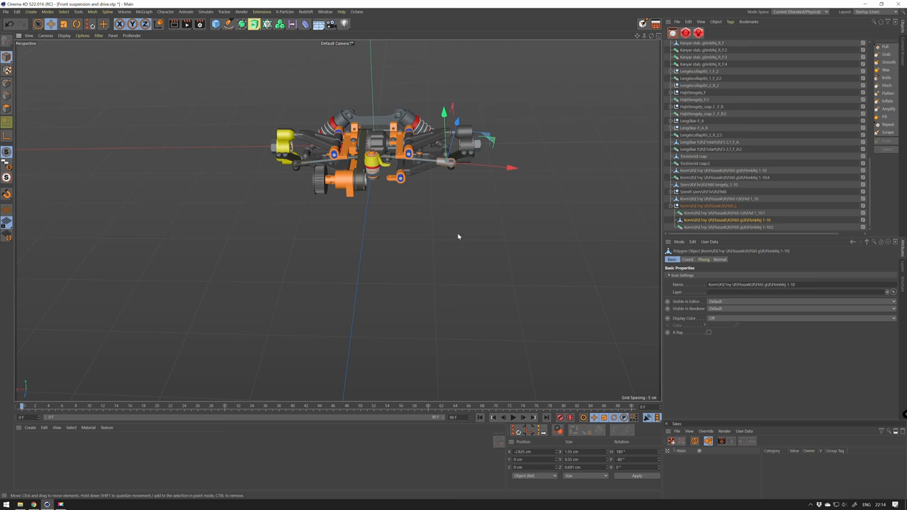
left_click_drag(459, 237, 528, 153)
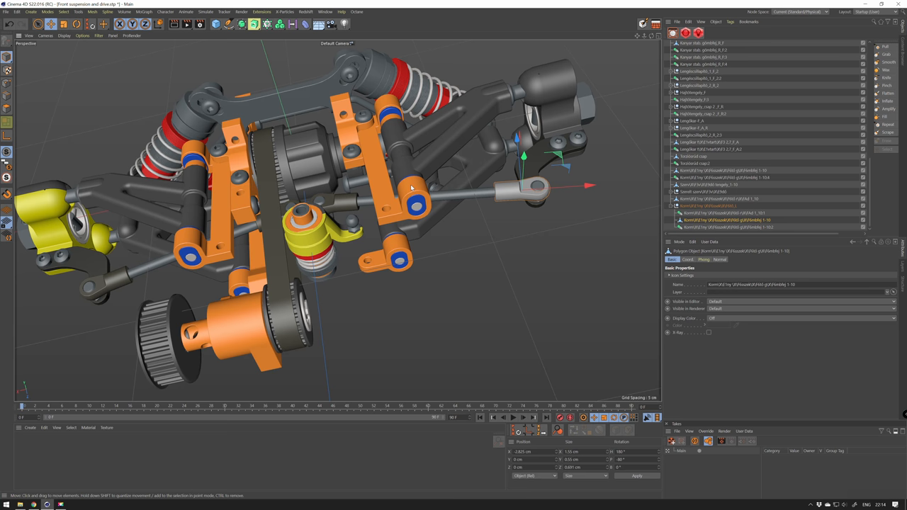
left_click(5, 12)
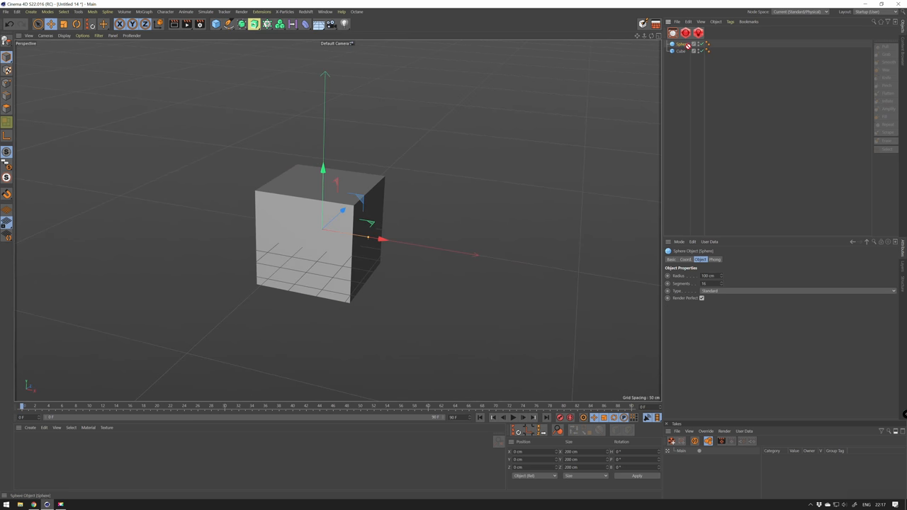
- Add a sphere from the primitives and move it to the right of the cube
left_click_drag(381, 241, 447, 250)
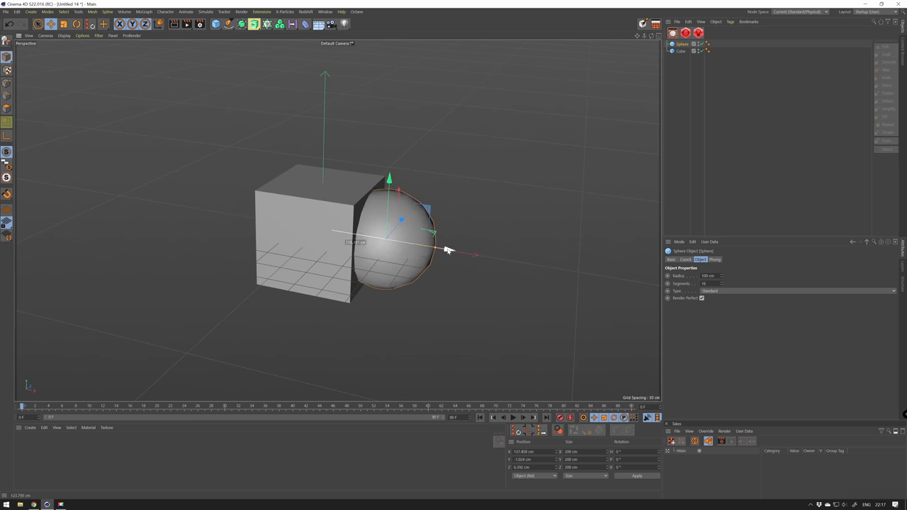
left_click(216, 24)
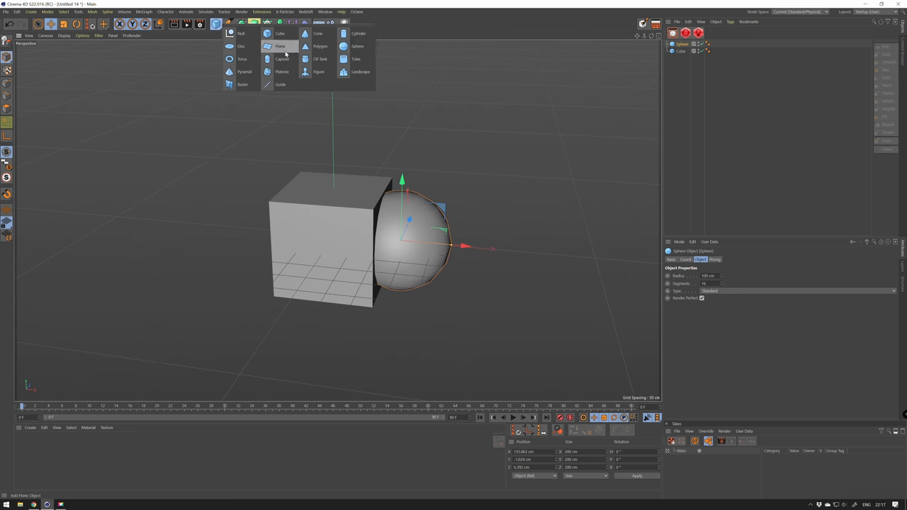
left_click(317, 34)
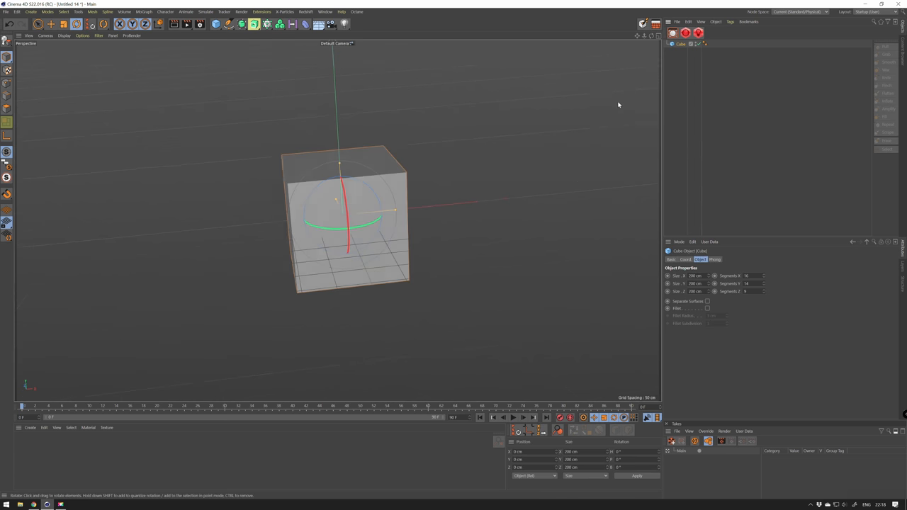
left_click(215, 23)
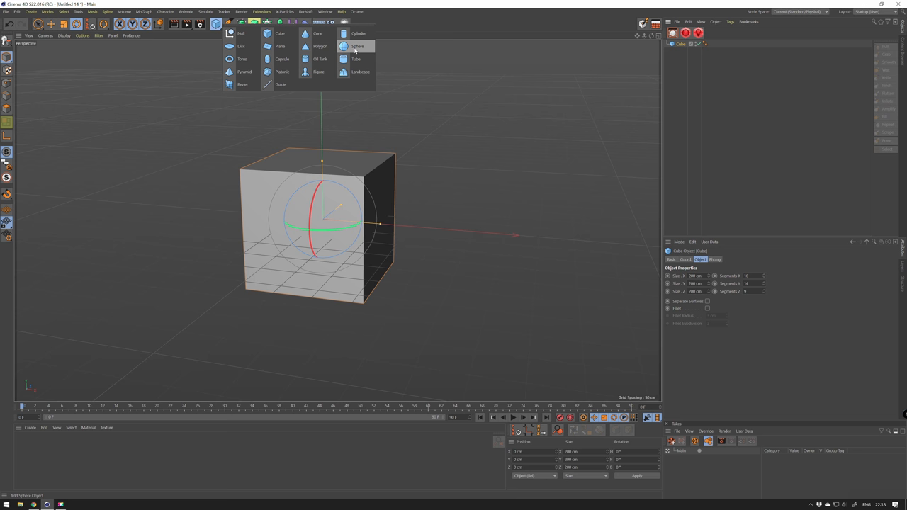
left_click(357, 46)
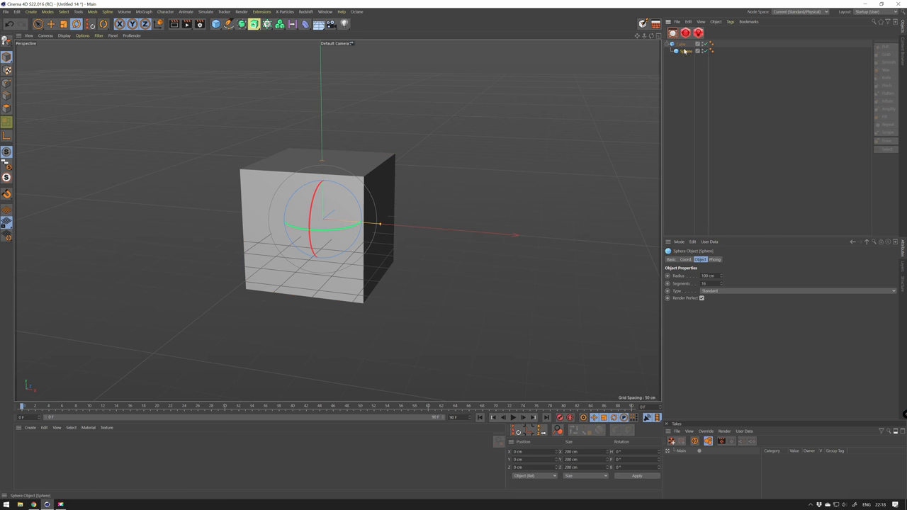
mouse_move(685, 51)
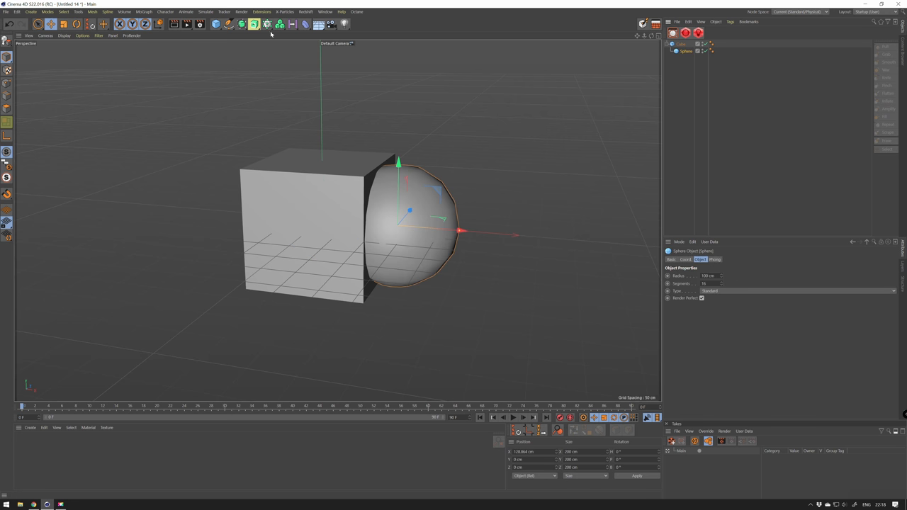
- Add a cone raised onto the cube, then insert Subdivision Surface and Null parents above the objects
left_click(216, 24)
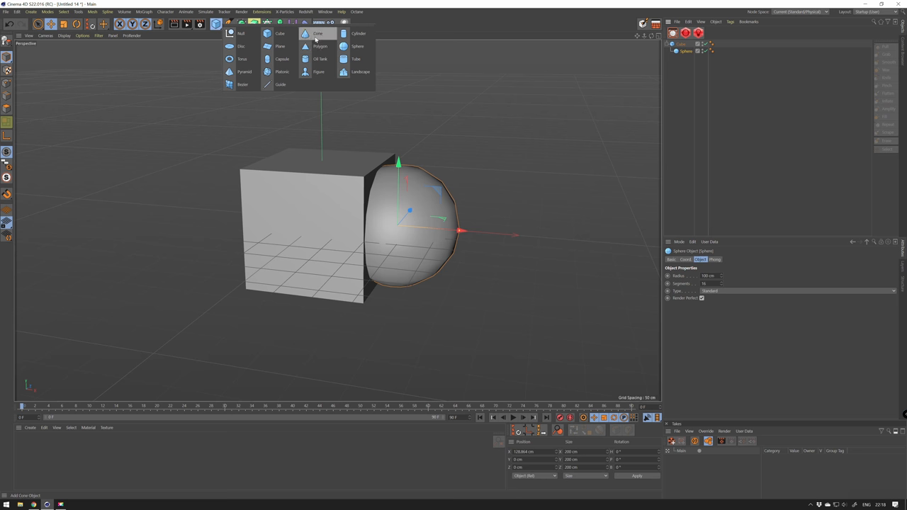
left_click(317, 34)
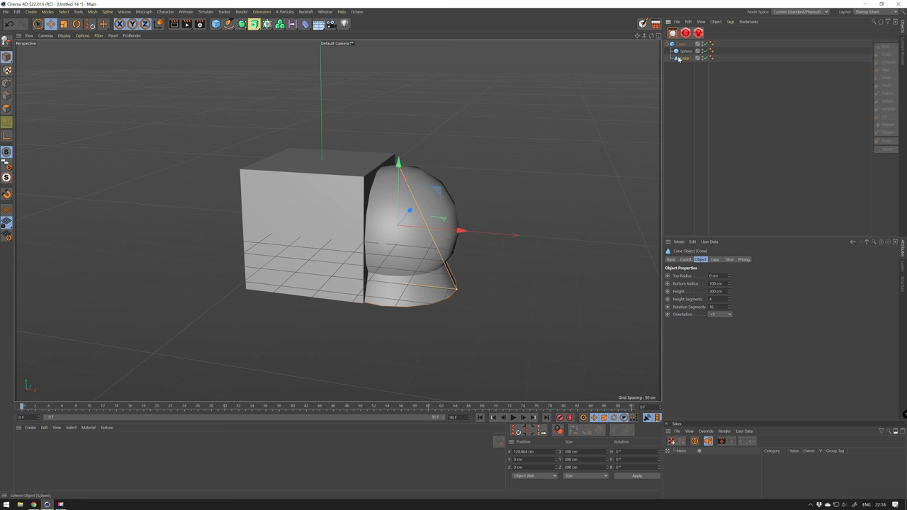
left_click_drag(460, 230, 380, 224)
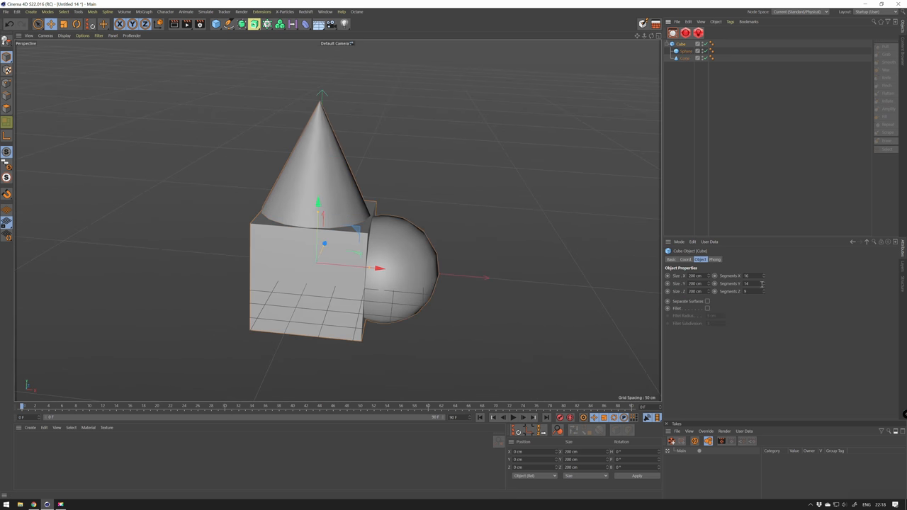
type("15")
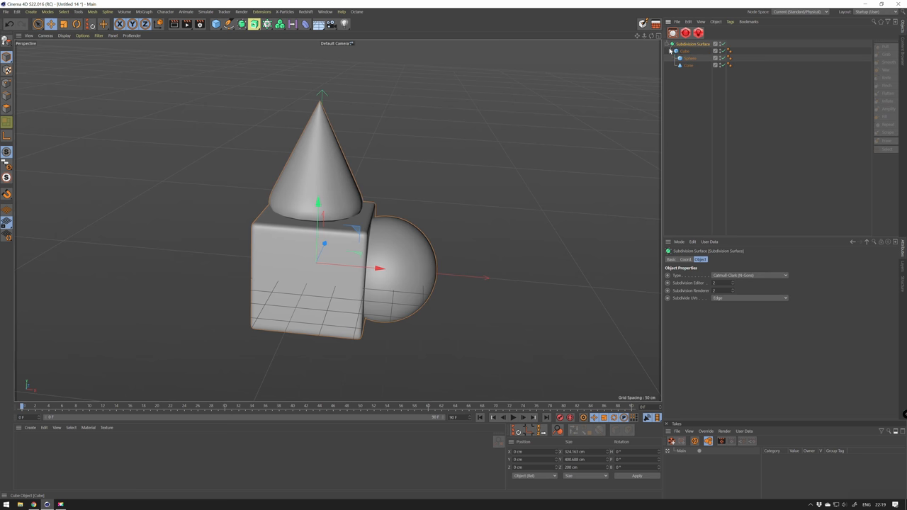
mouse_move(677, 52)
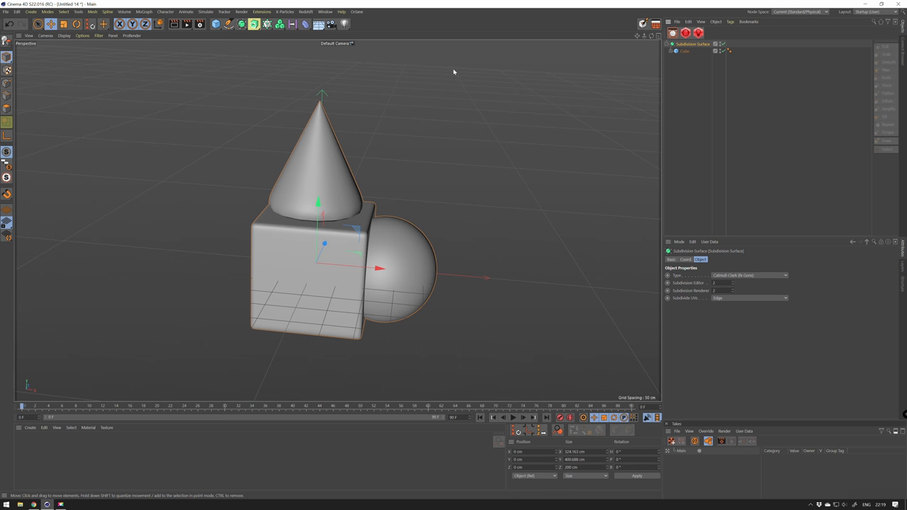
left_click(216, 24)
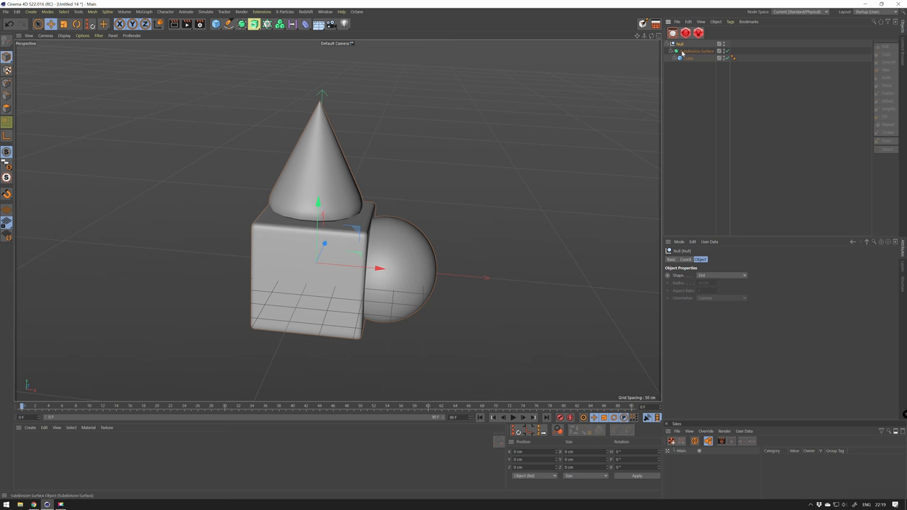
left_click(675, 43)
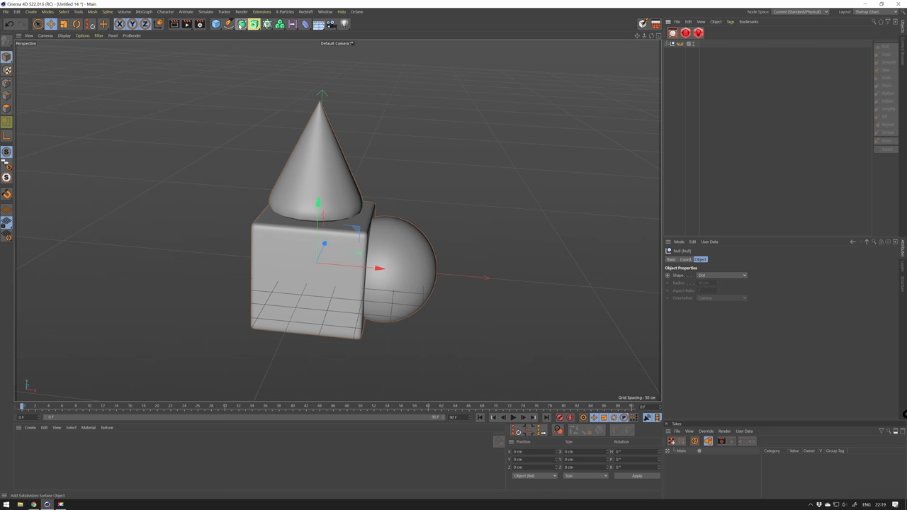
- Add a Figure object from the primitives palette beside the shapes
left_click(216, 23)
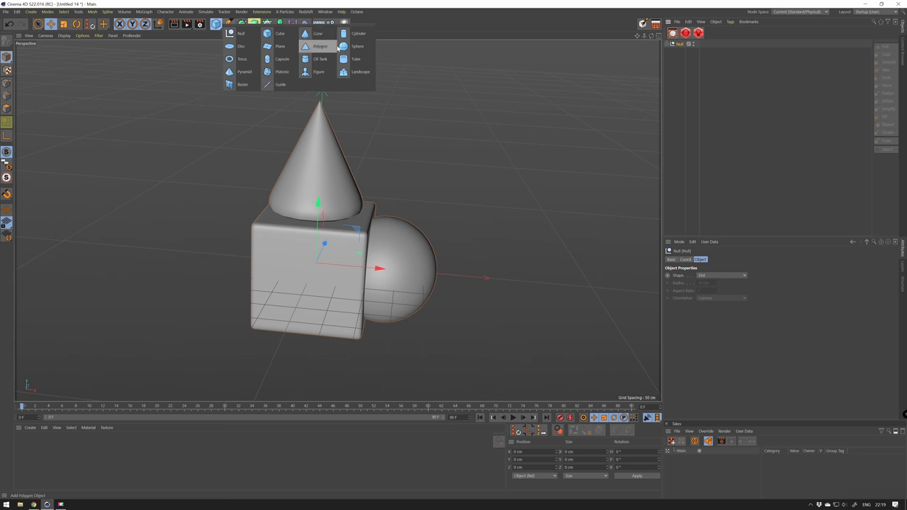
left_click(318, 71)
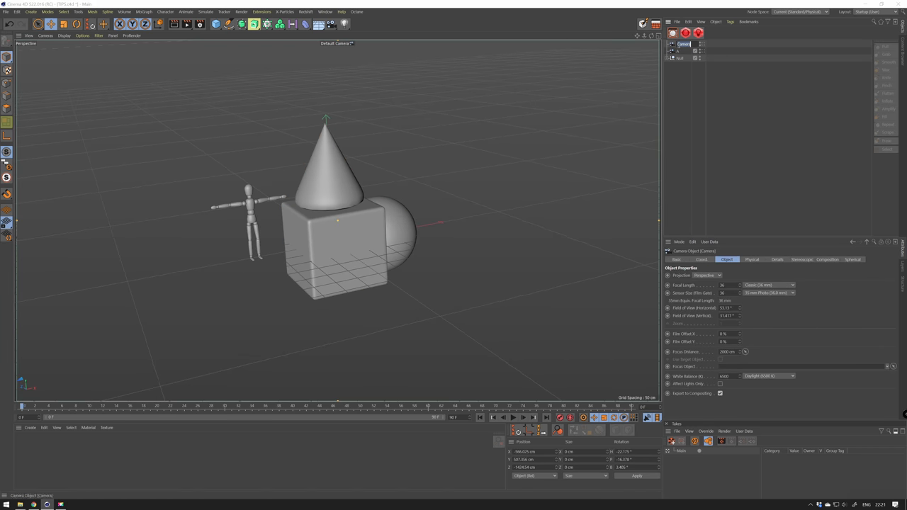
- Create a new take in the Take Manager and bring up its options
left_click(680, 59)
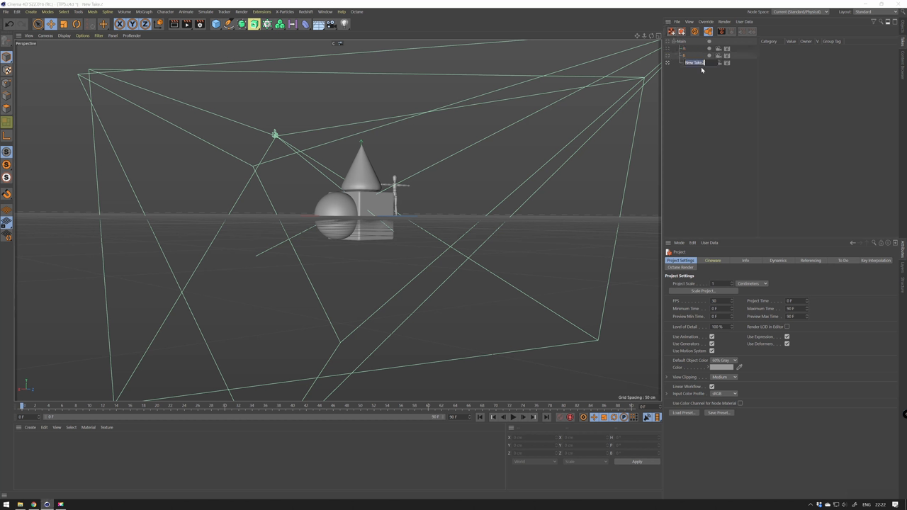
right_click(695, 62)
type("C")
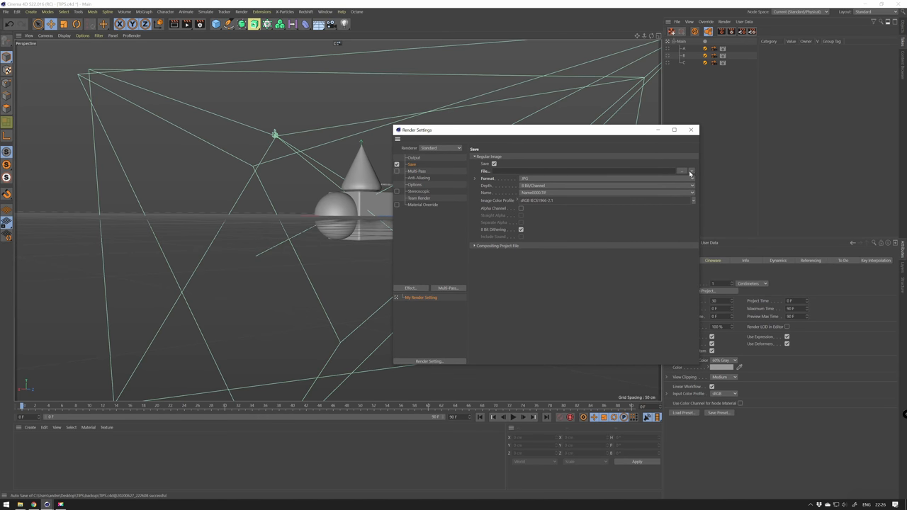
- Name the output file with the $take token and point it to Desktop/TIPS/render
left_click(692, 170)
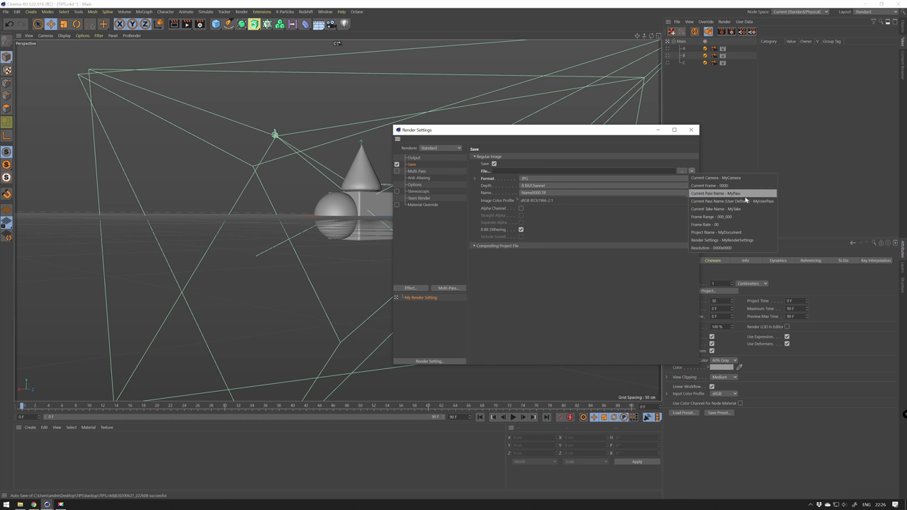
mouse_move(735, 240)
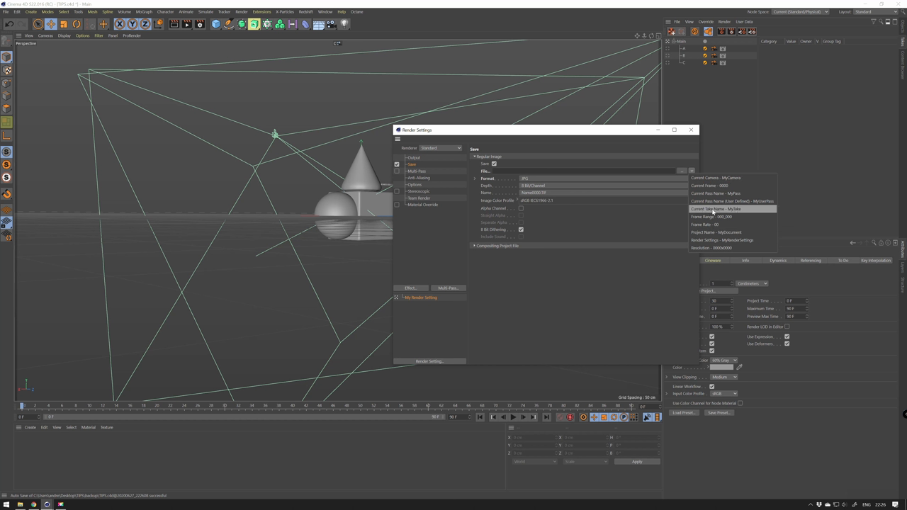
left_click(716, 208)
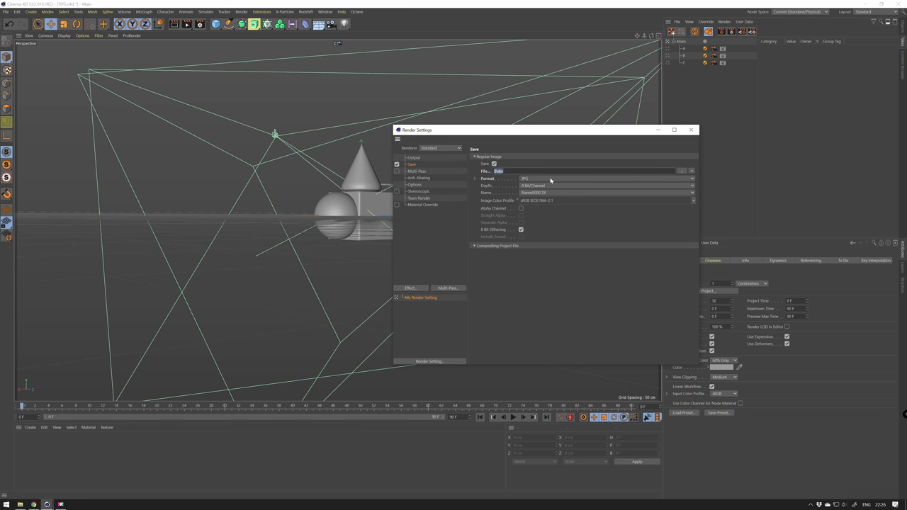
left_click(683, 170)
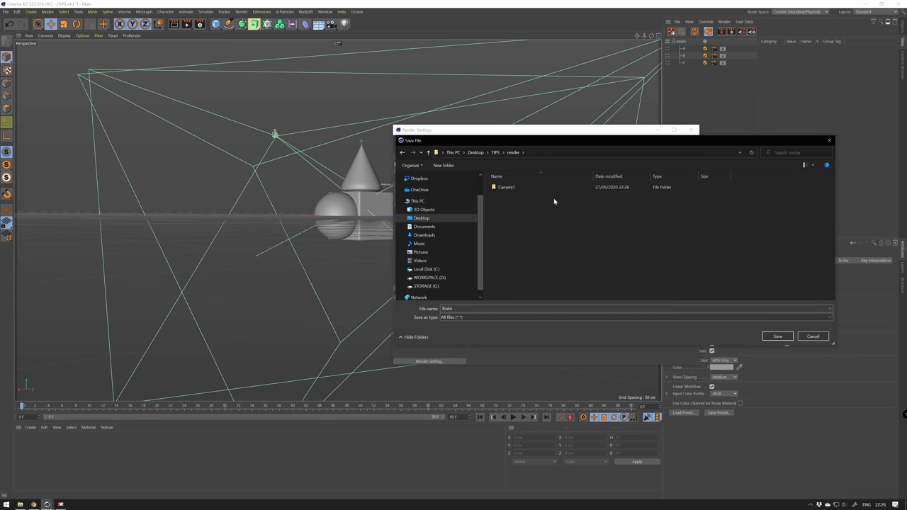
left_click(777, 336)
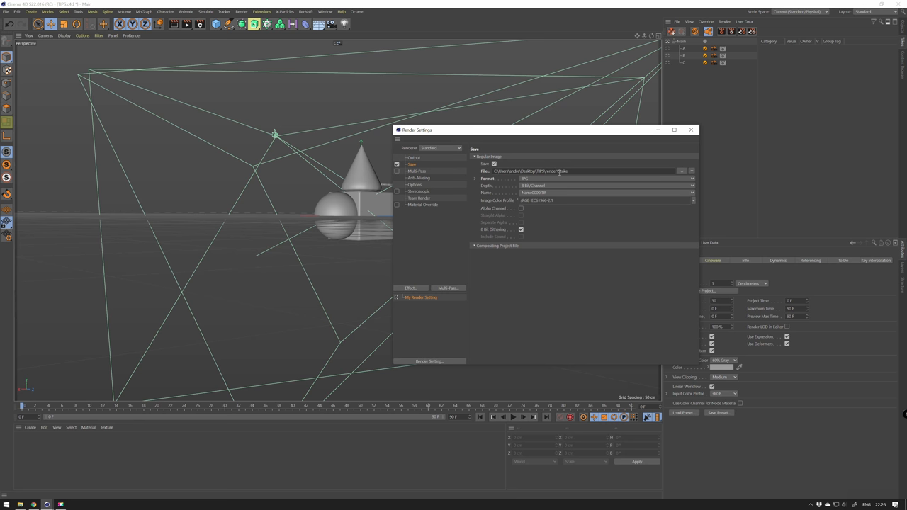
- Render all takes to the Picture Viewer so each saves its own image
left_click(241, 11)
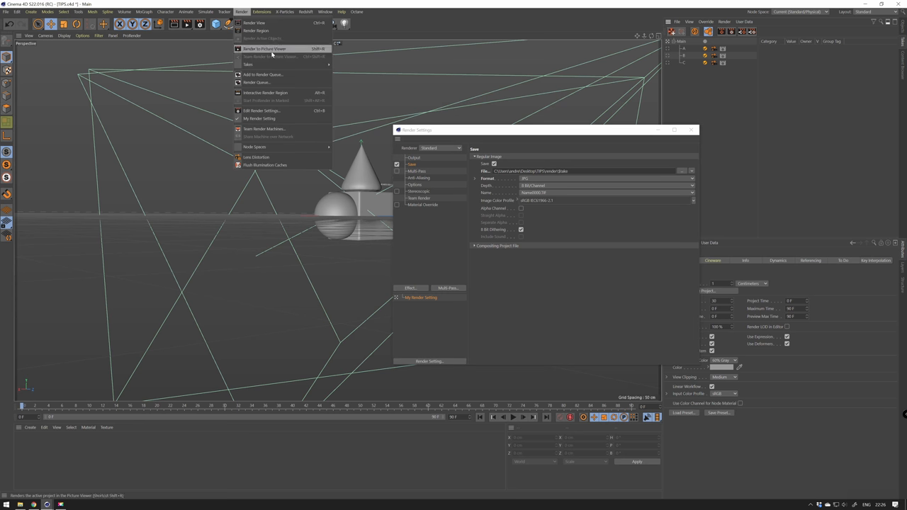
mouse_move(248, 65)
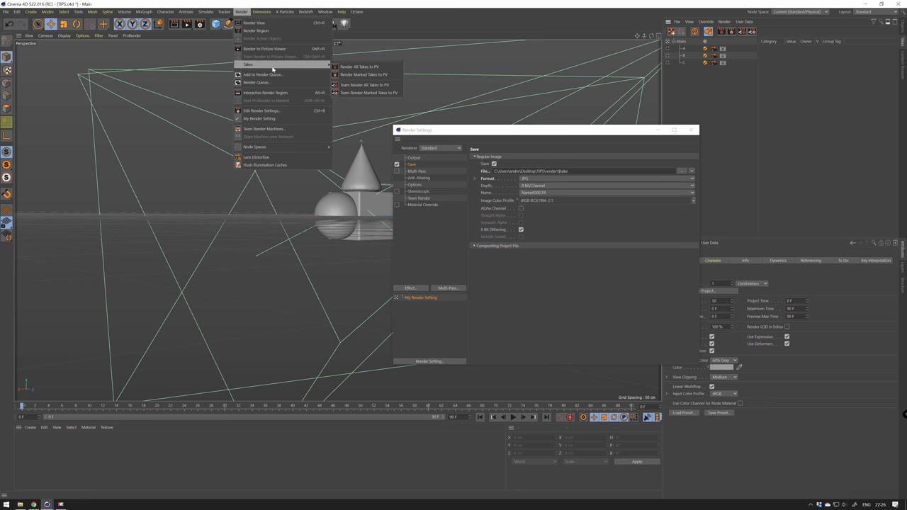
left_click(360, 67)
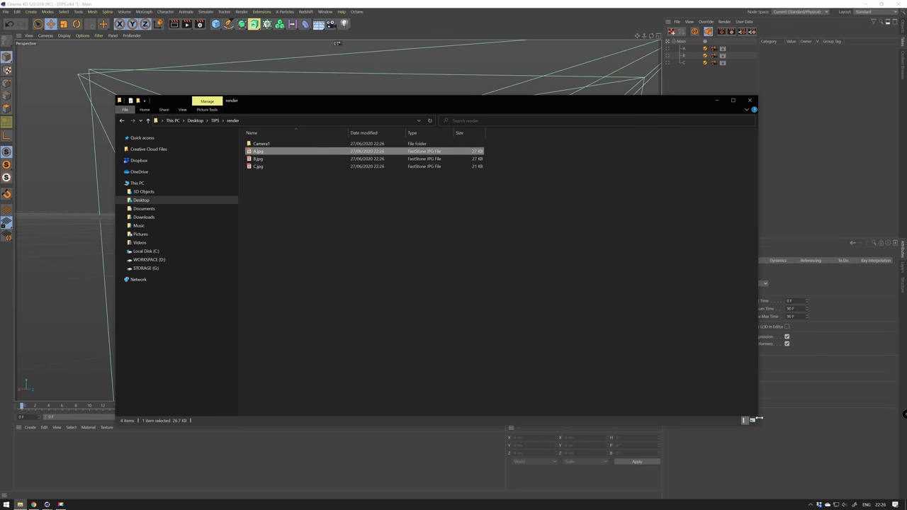
- View one of the rendered take JPGs from the render folder
double_click(258, 150)
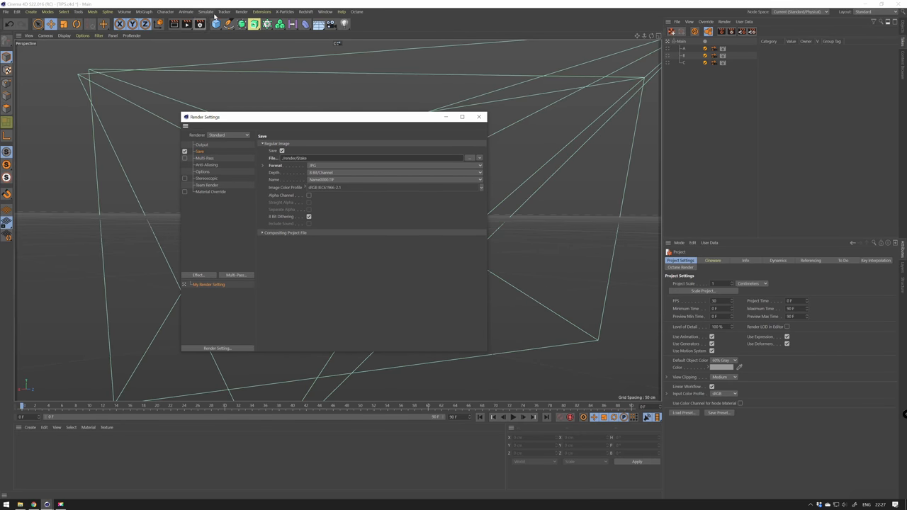
- Render the marked takes to the Picture Viewer, then start adding objects in a new scene
left_click(241, 12)
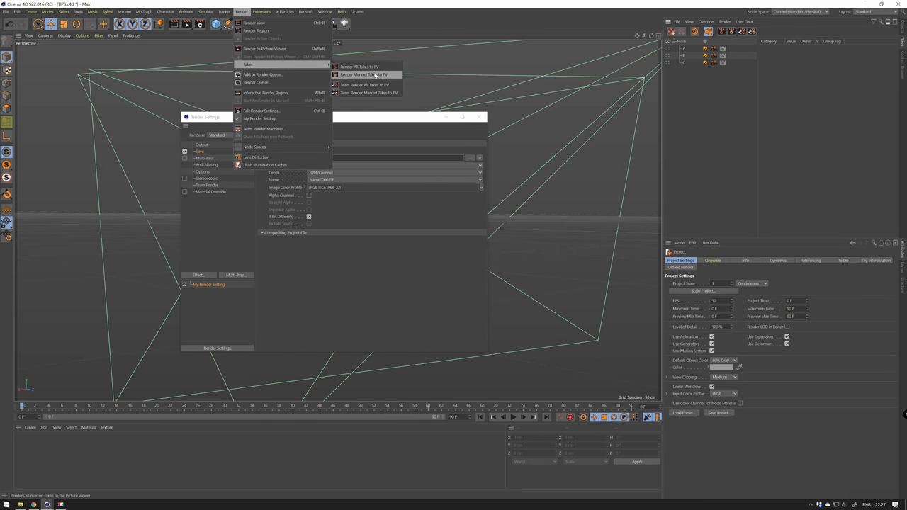
mouse_move(382, 77)
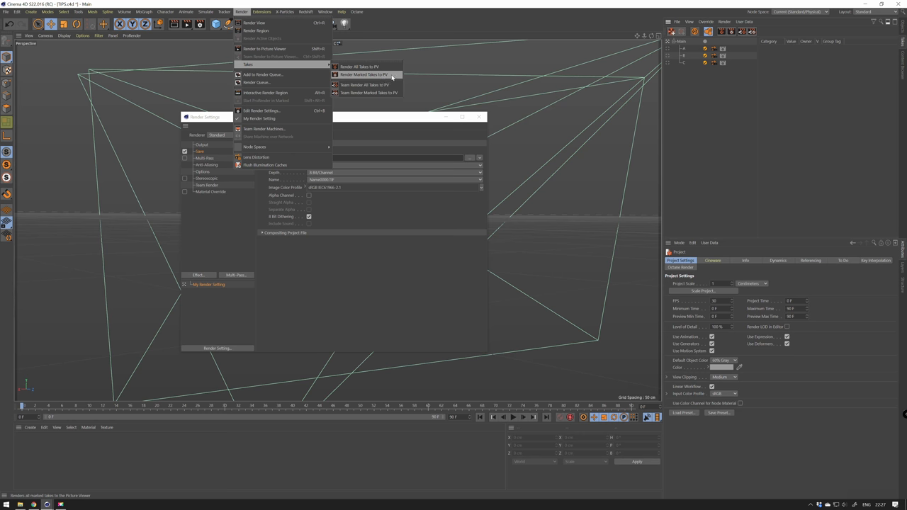
left_click(366, 75)
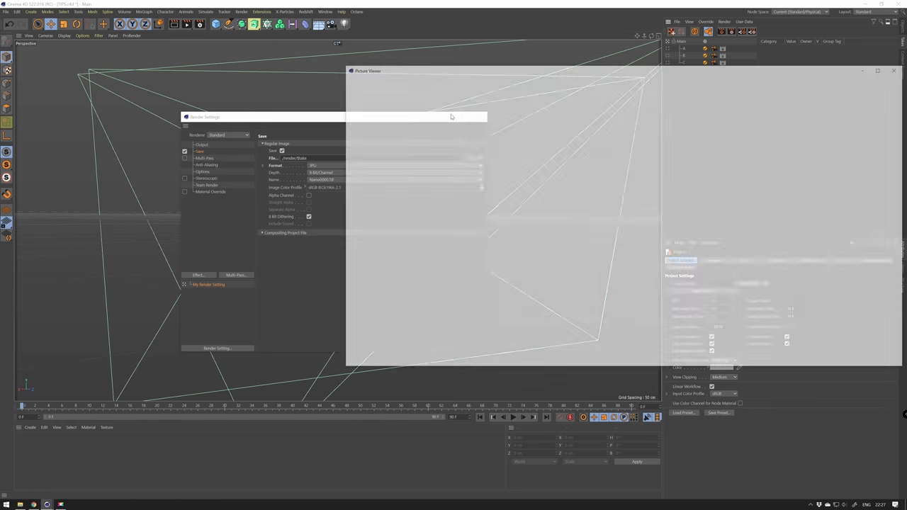
left_click(215, 23)
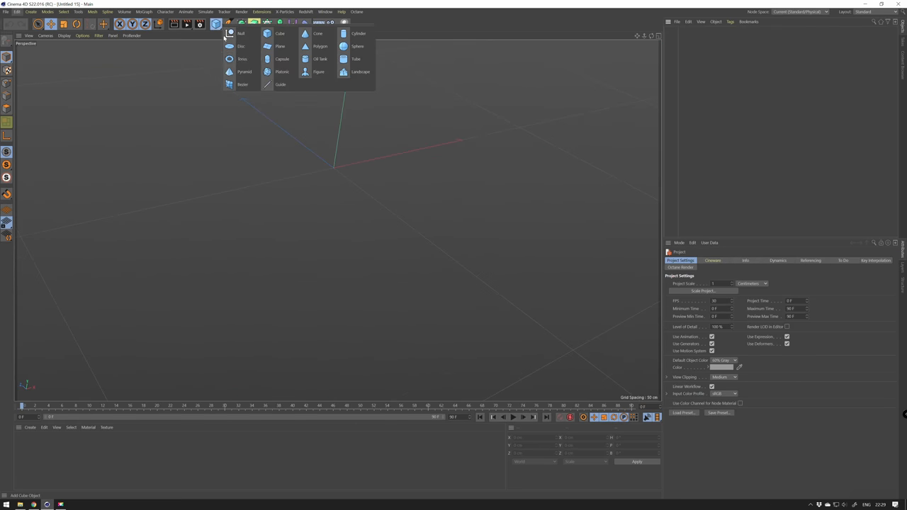
- Add a plane, paint a smiley into its vertex map, and set it as a polygon selection
left_click(281, 46)
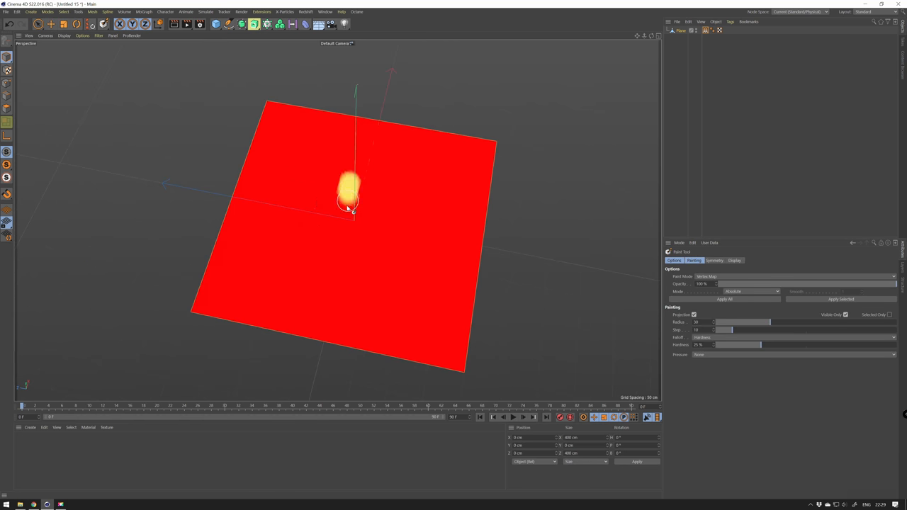
left_click_drag(347, 185, 323, 267)
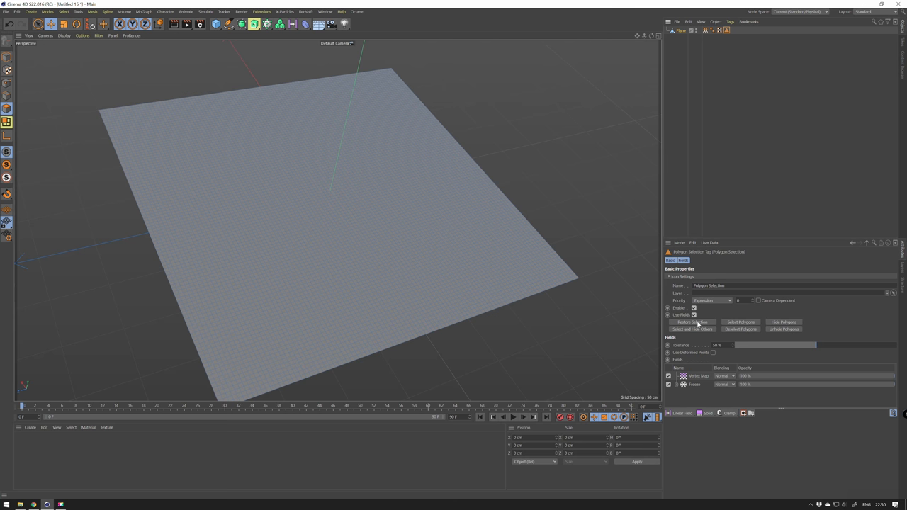
left_click(740, 321)
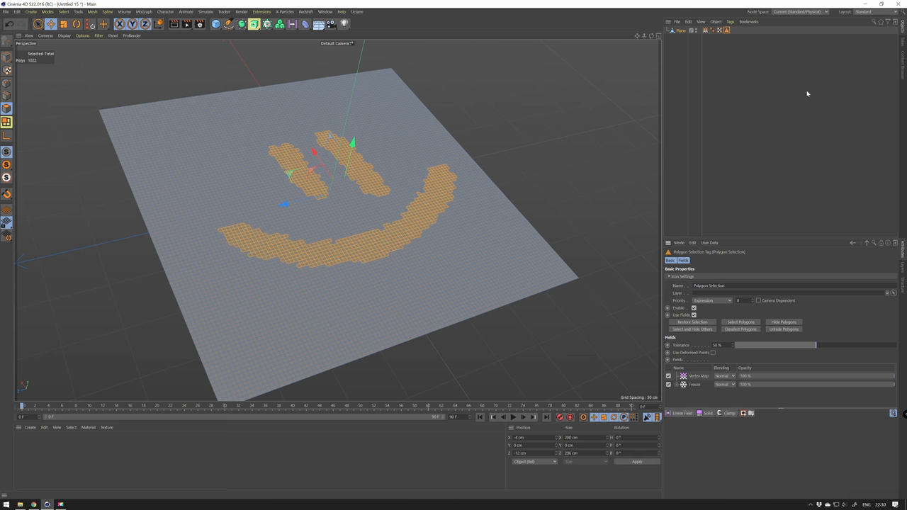